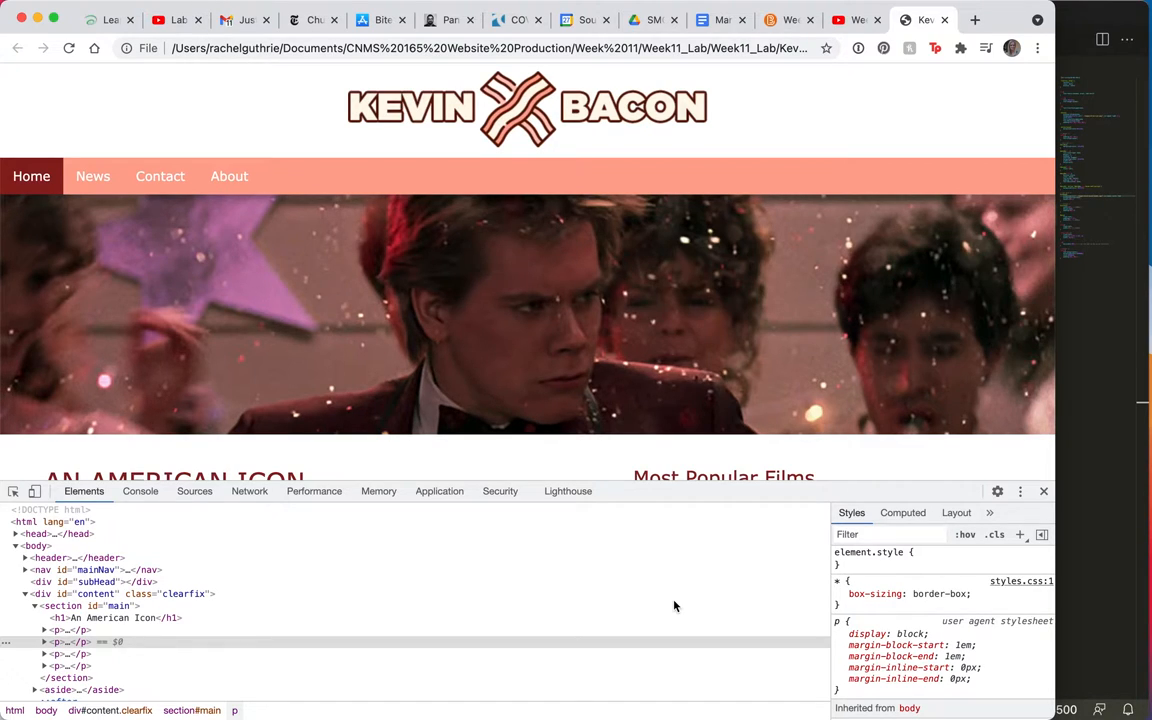
mouse_move(194, 491)
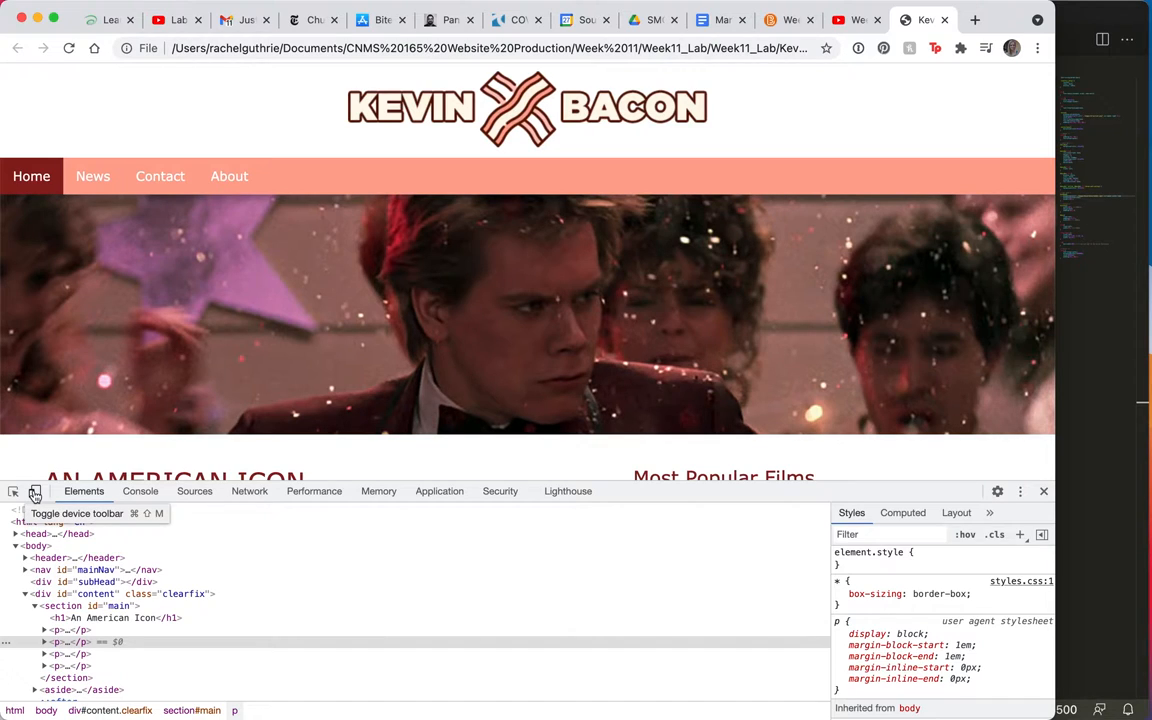
Turn on responsive preview and try widths of 312, 606 and 394 px, ending at 500 px
click(35, 491)
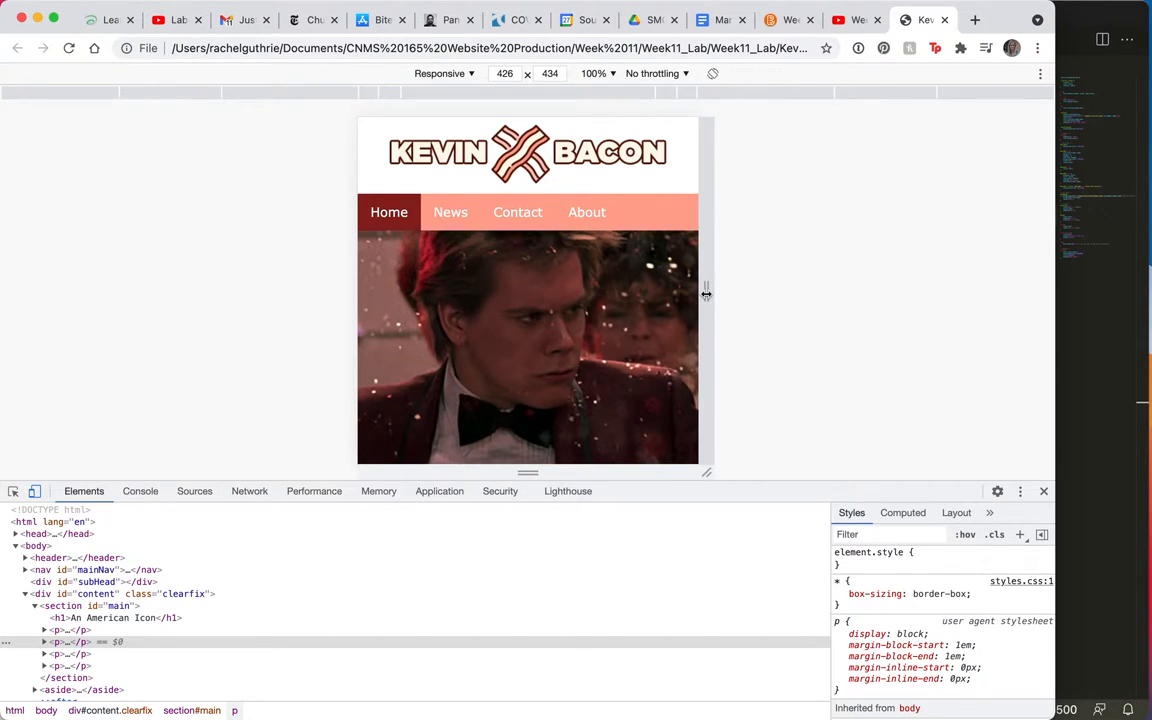
drag(706, 294, 661, 291)
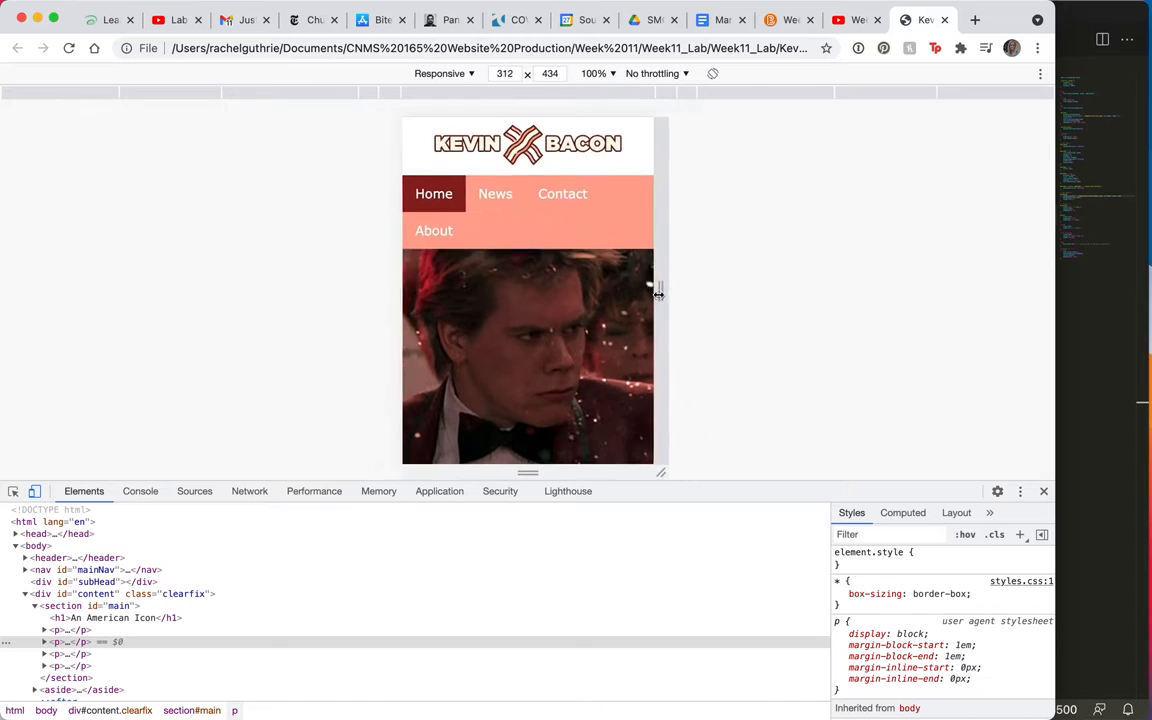
drag(661, 291, 778, 291)
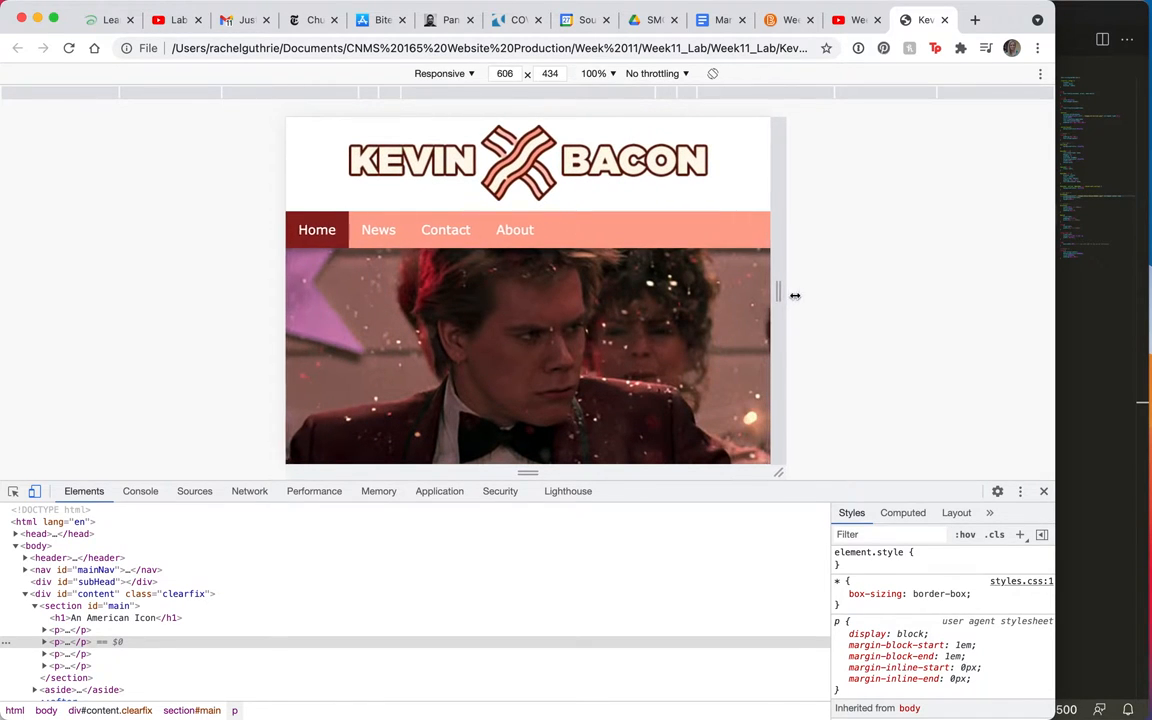
drag(795, 295, 679, 315)
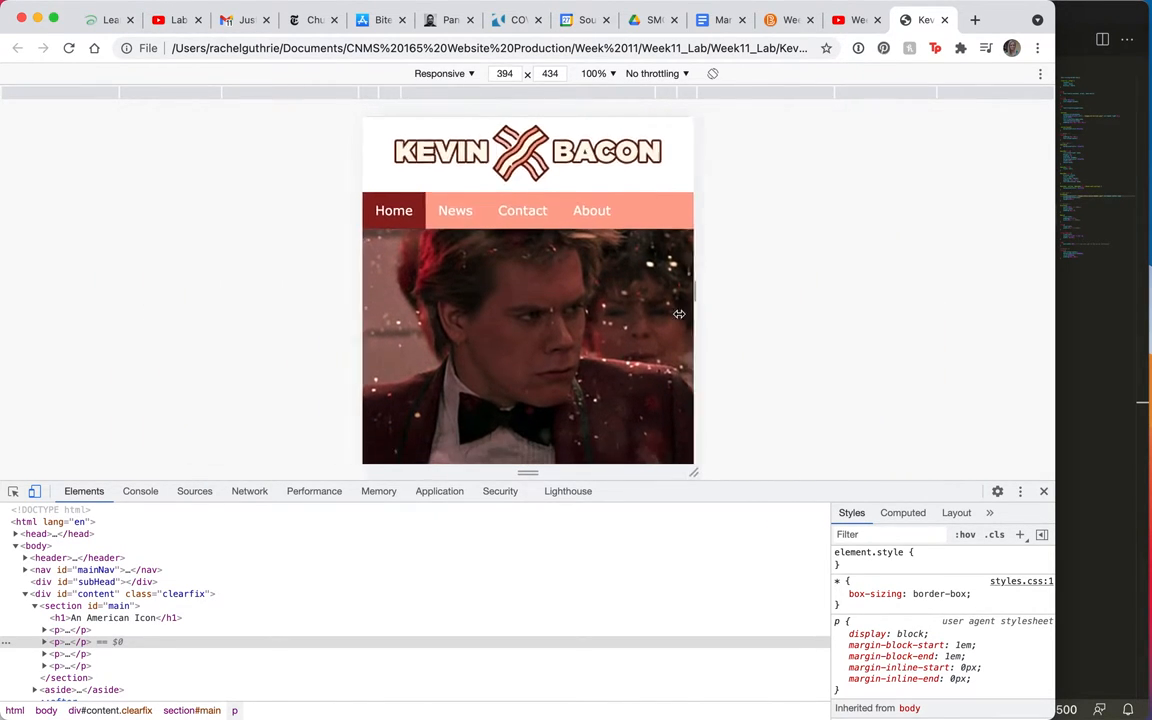
drag(679, 314, 640, 303)
text(500)
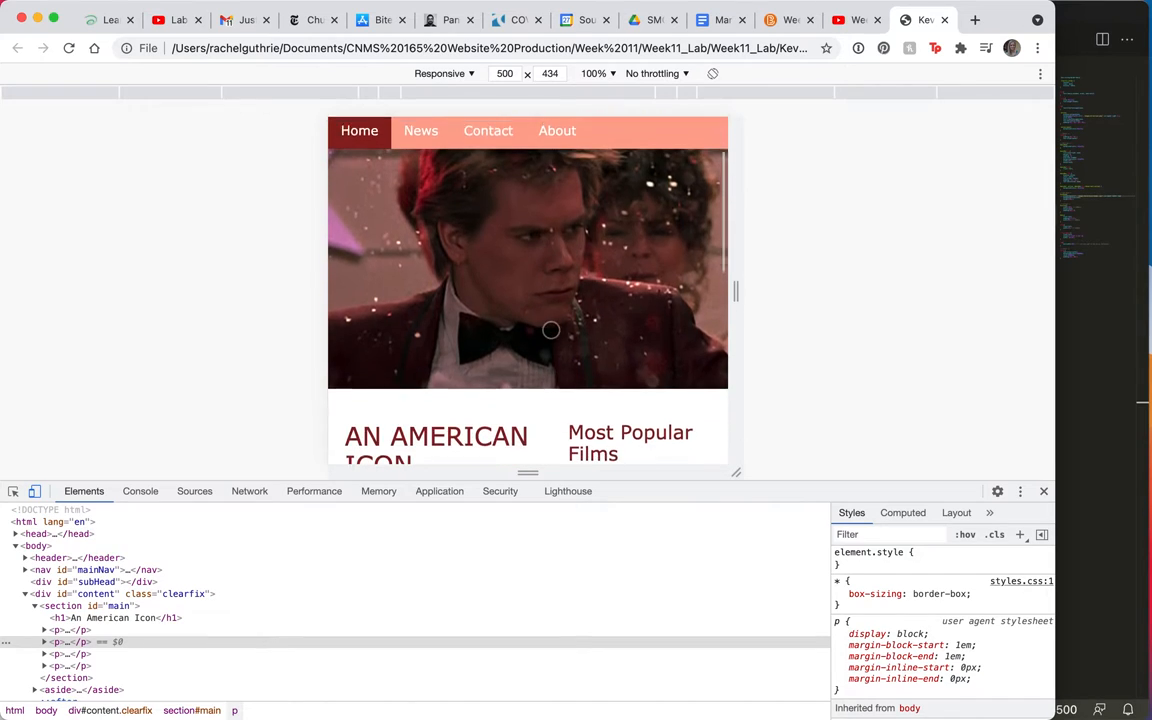
Scroll to the content and resize the preview through 570, 802, 768, 606 and 544 px
scroll(down, 3)
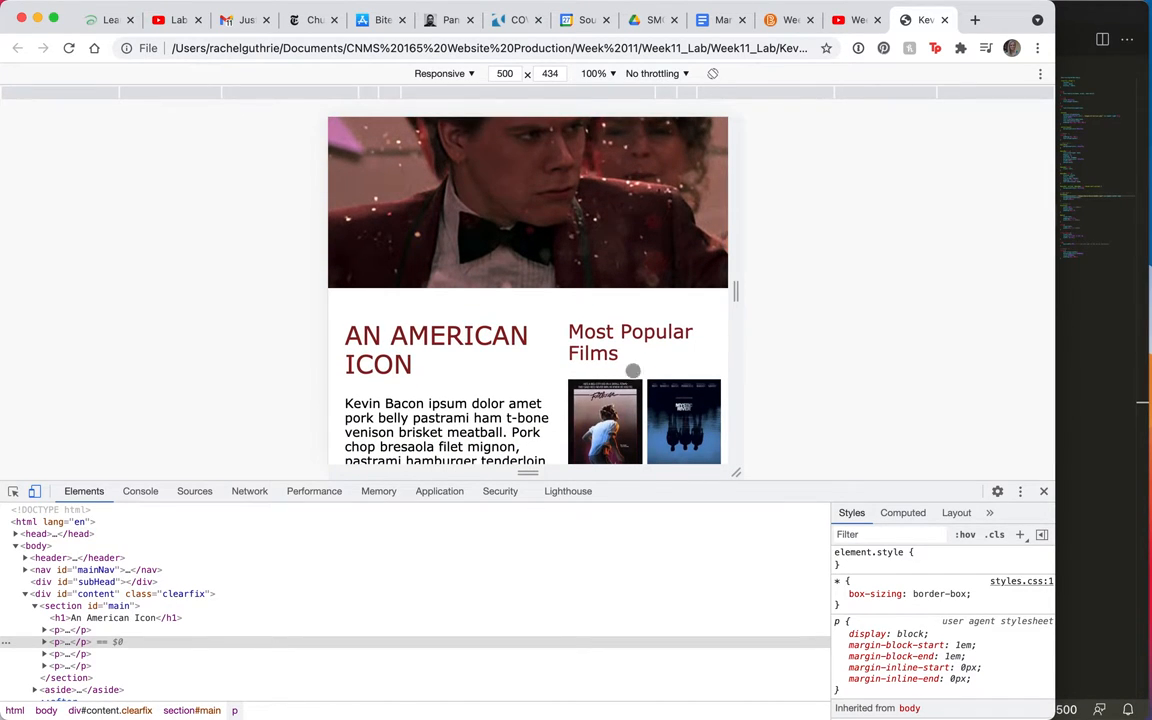
drag(735, 290, 765, 290)
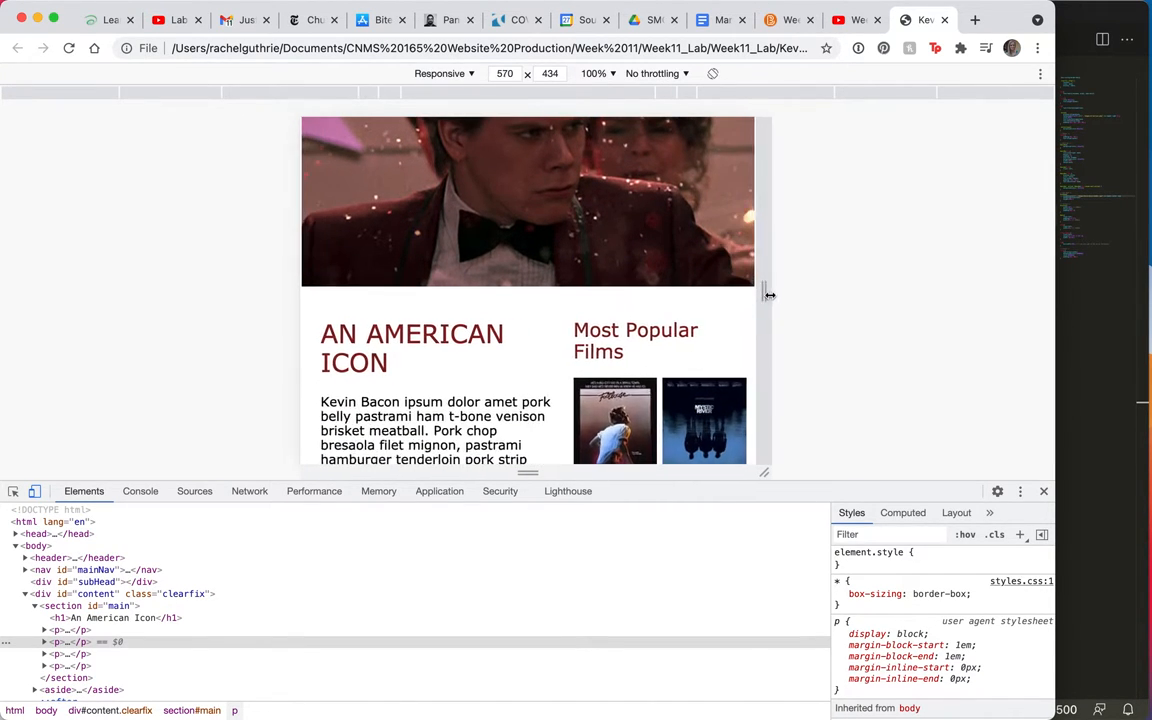
drag(768, 296, 858, 296)
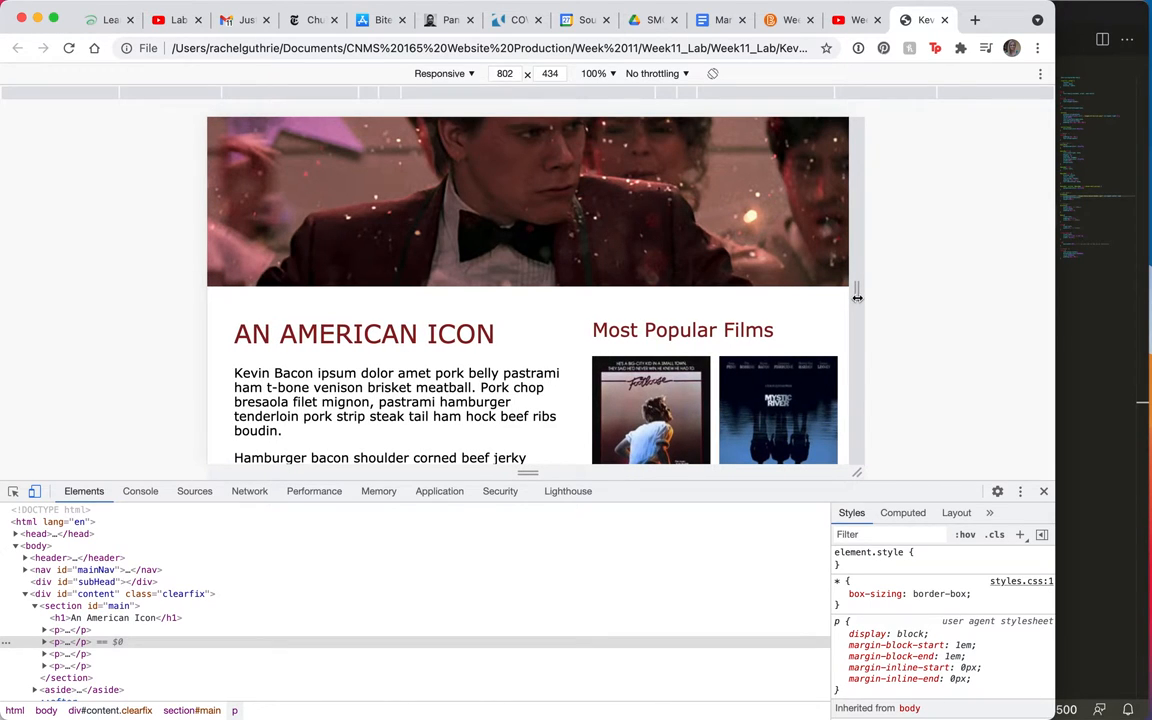
drag(857, 298, 843, 298)
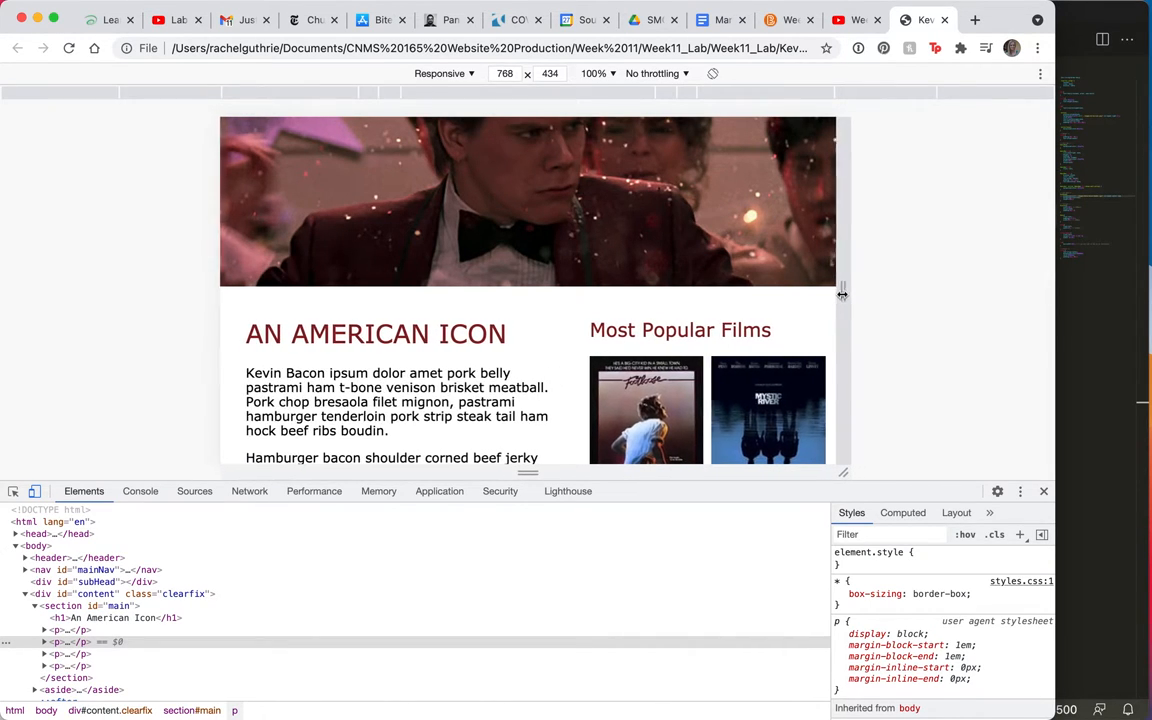
drag(842, 293, 778, 293)
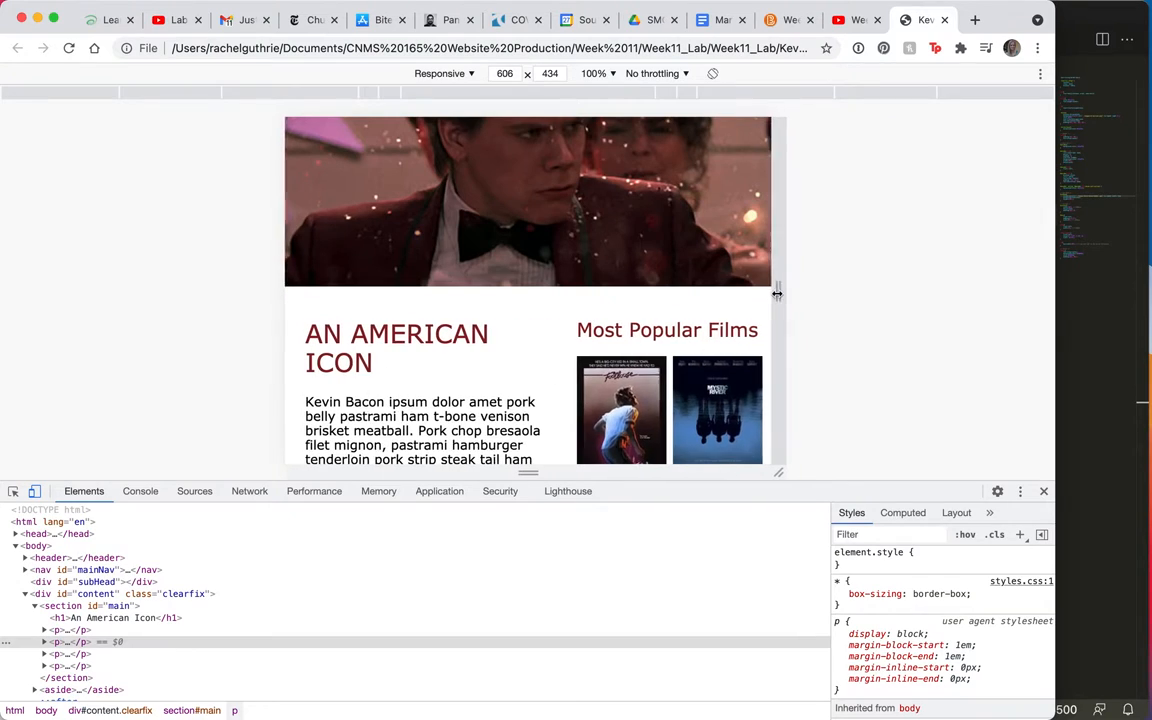
drag(777, 293, 754, 293)
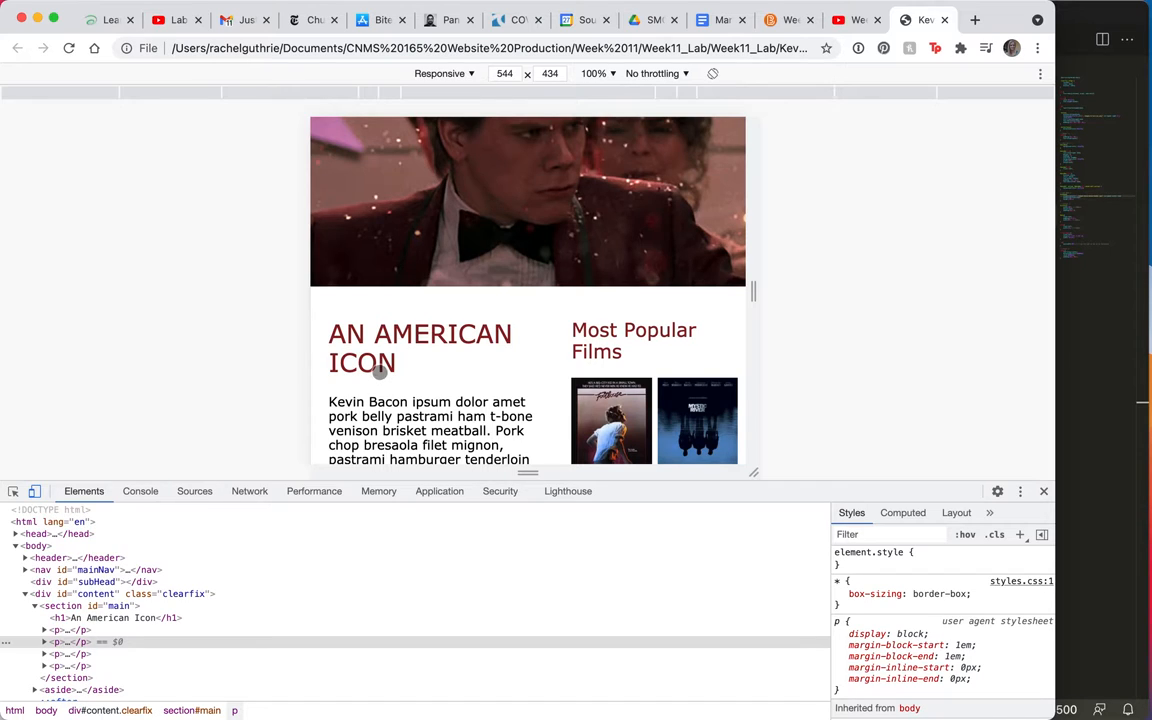
mouse_move(525, 393)
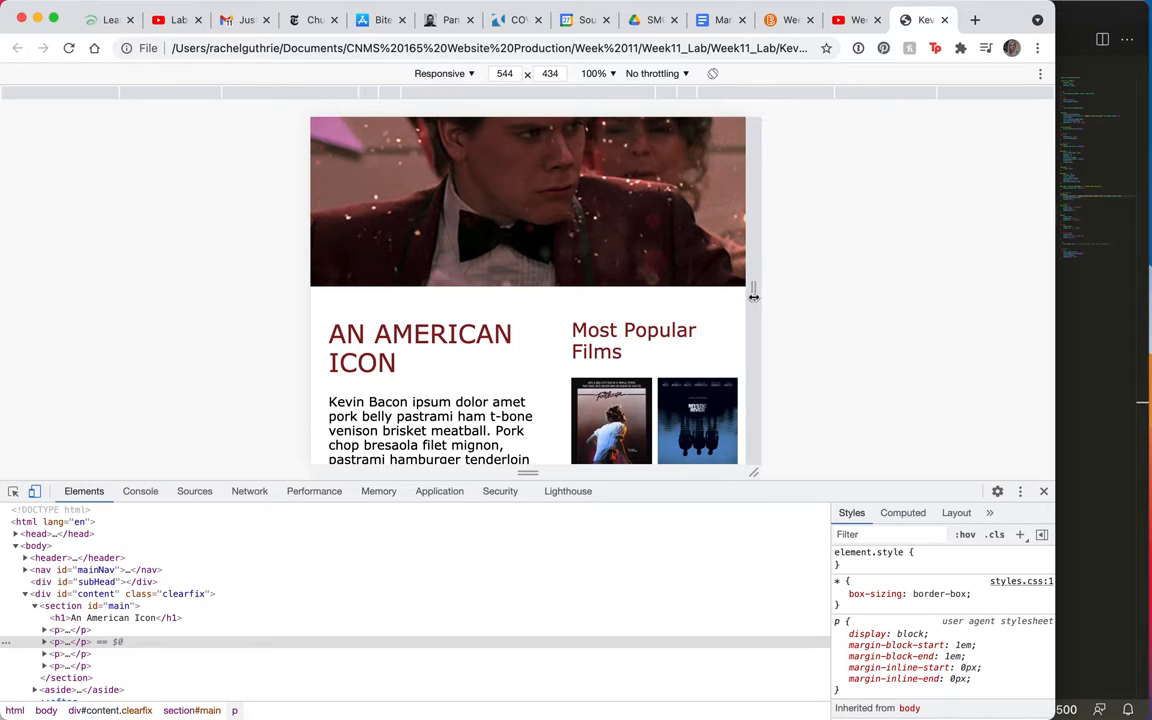
Widen the preview gradually through 622, 648 and 670 px to about 706 px
drag(755, 295, 785, 295)
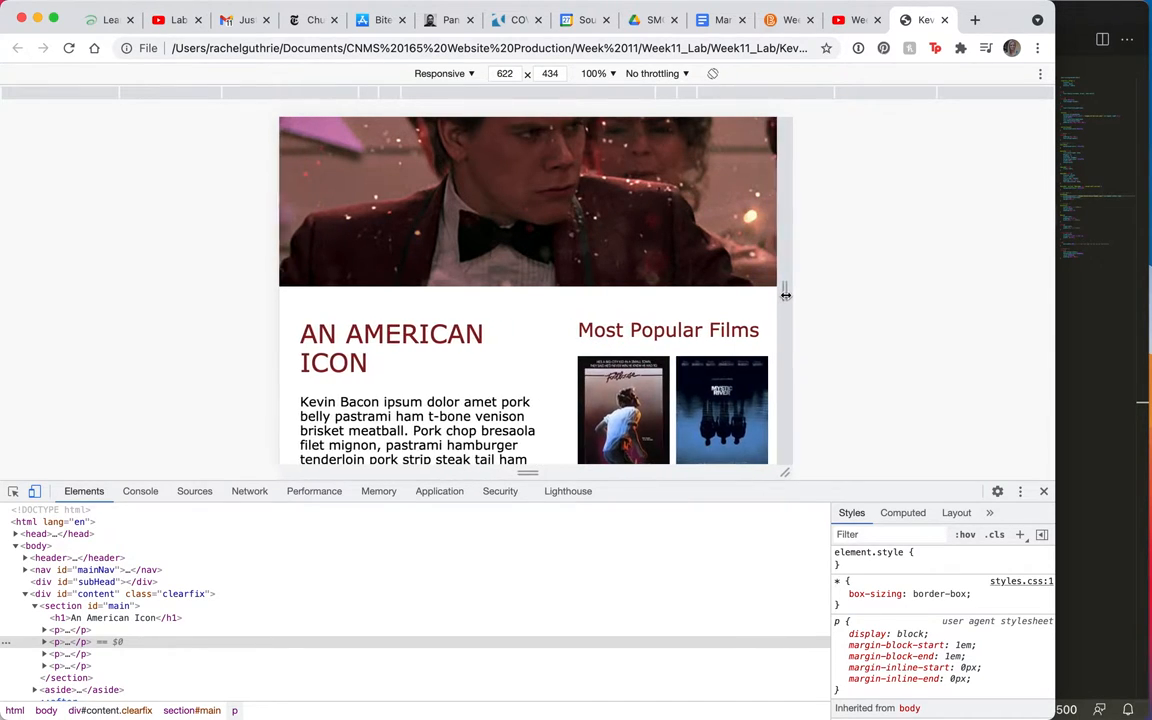
drag(785, 293, 795, 293)
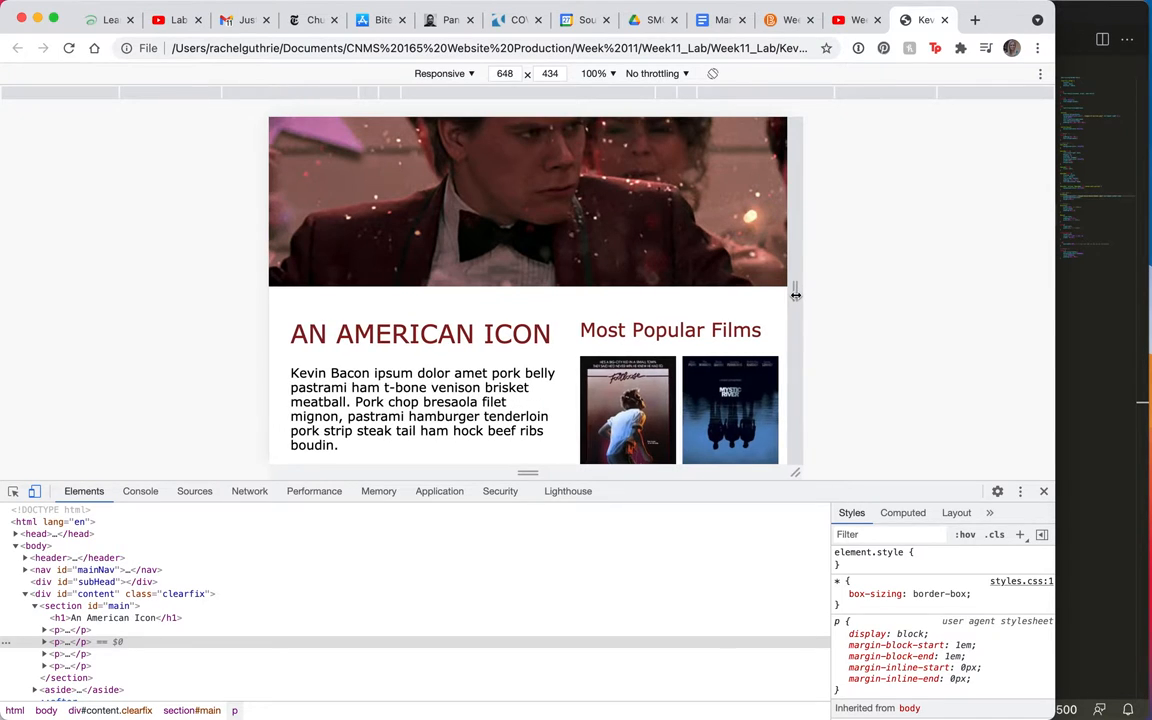
drag(796, 295, 810, 295)
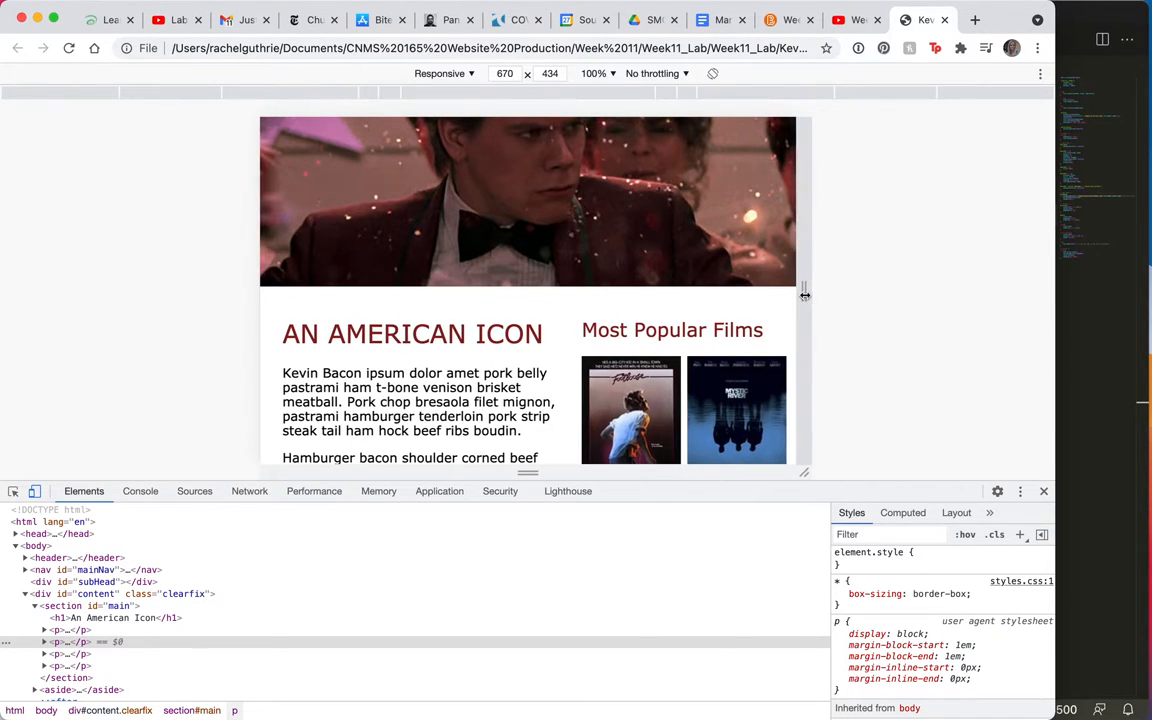
drag(804, 295, 819, 295)
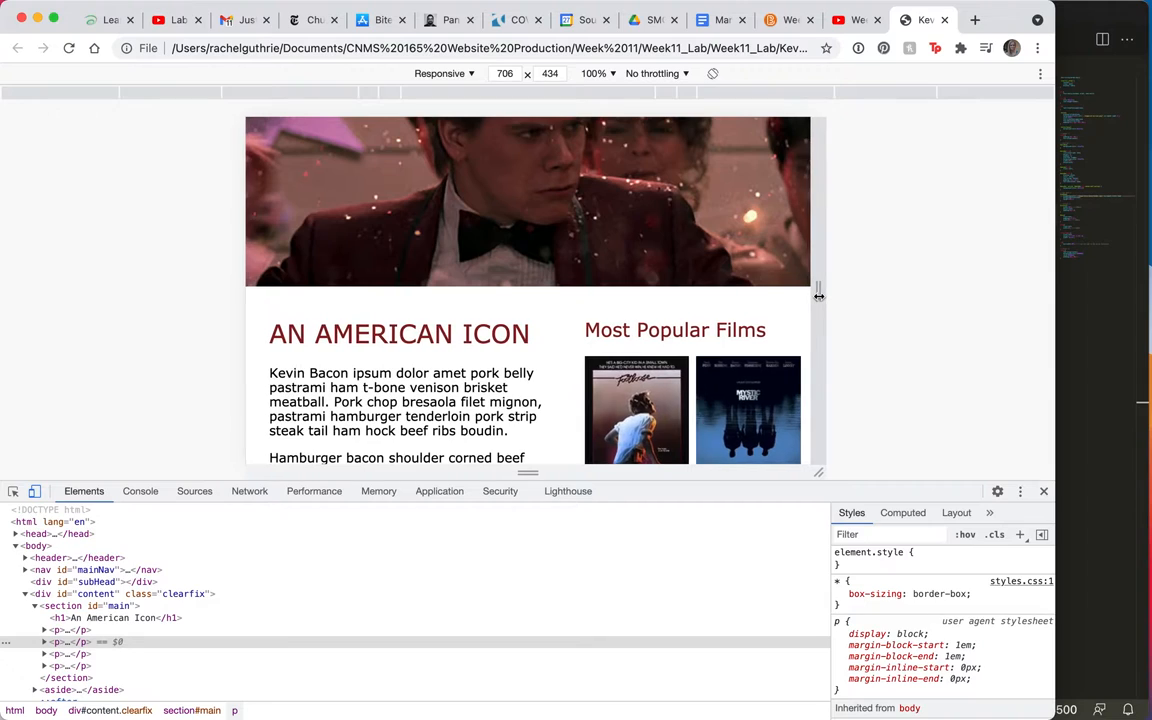
drag(818, 295, 812, 295)
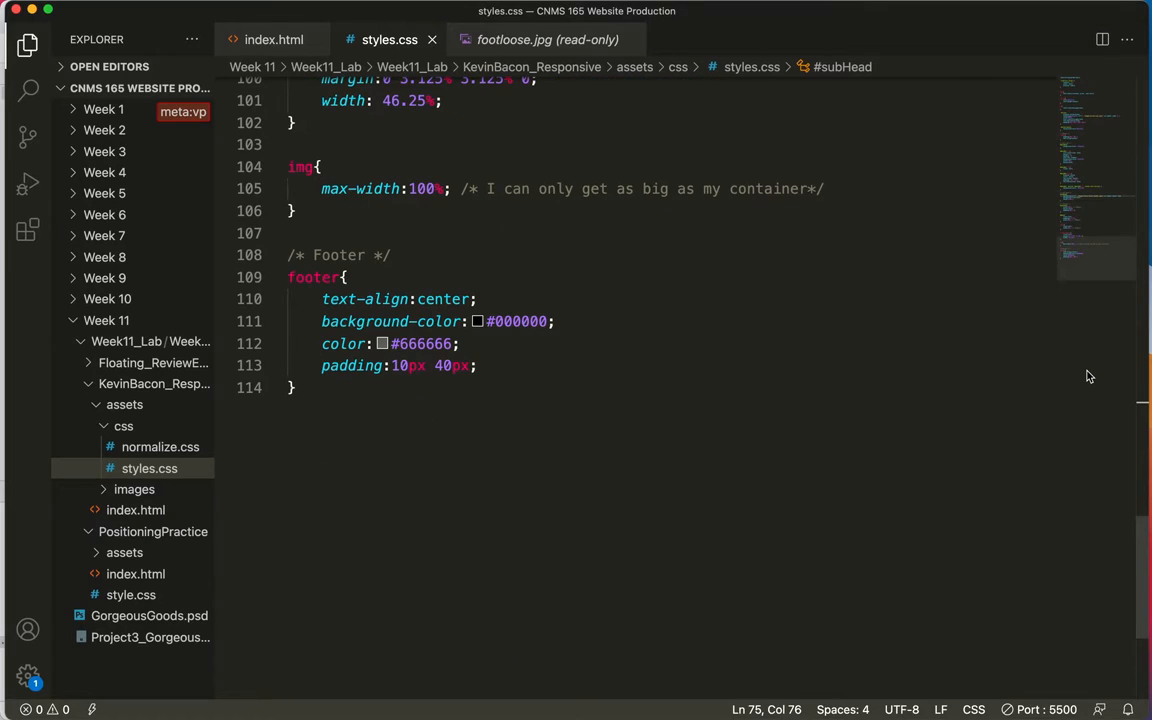
Scroll up through the styles.css rules and back down to the footer block
scroll(up, 3)
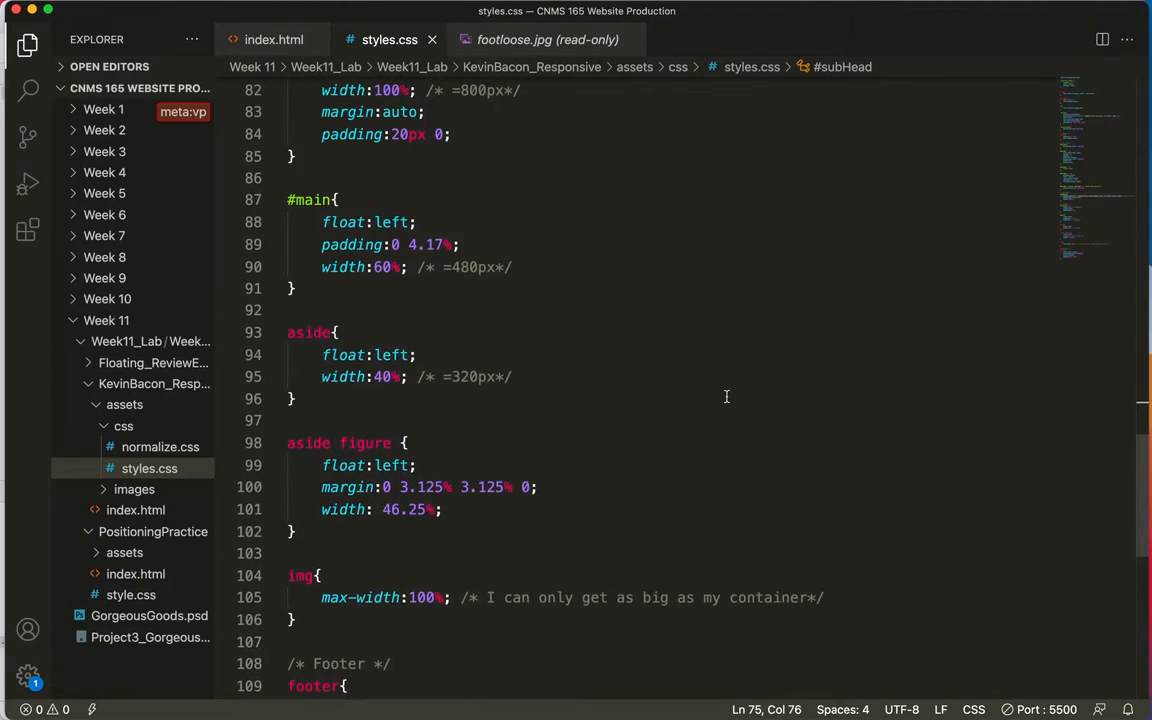
scroll(up, 3)
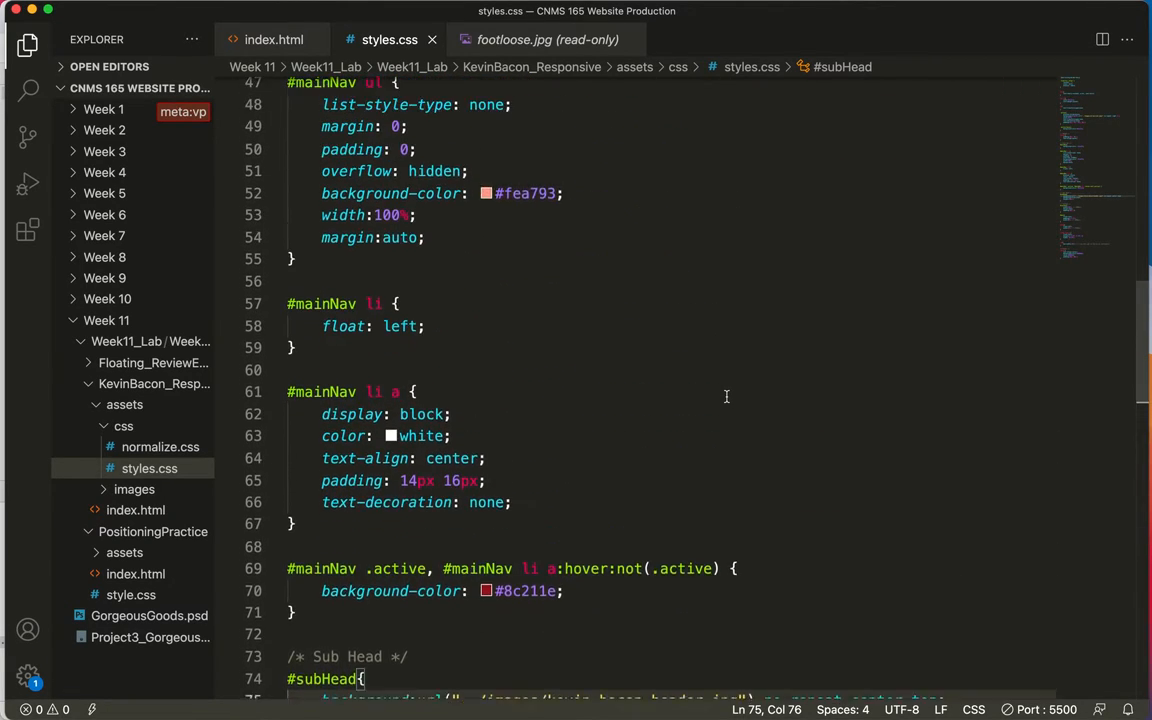
scroll(up, 3)
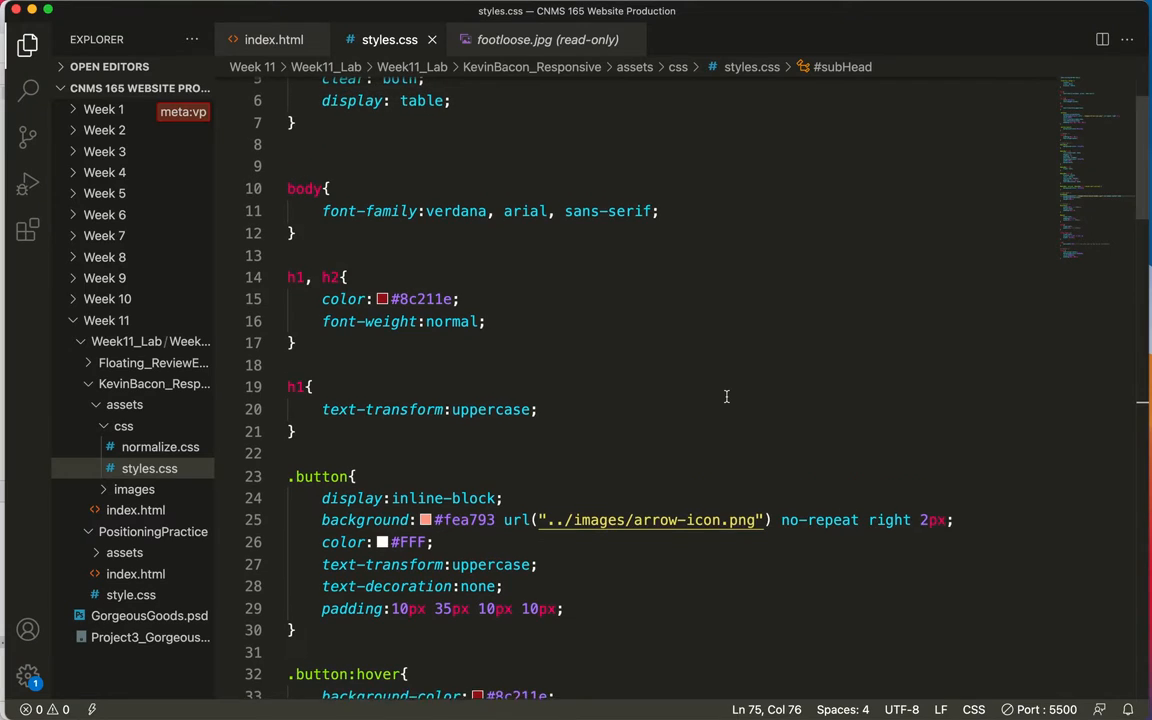
scroll(down, 3)
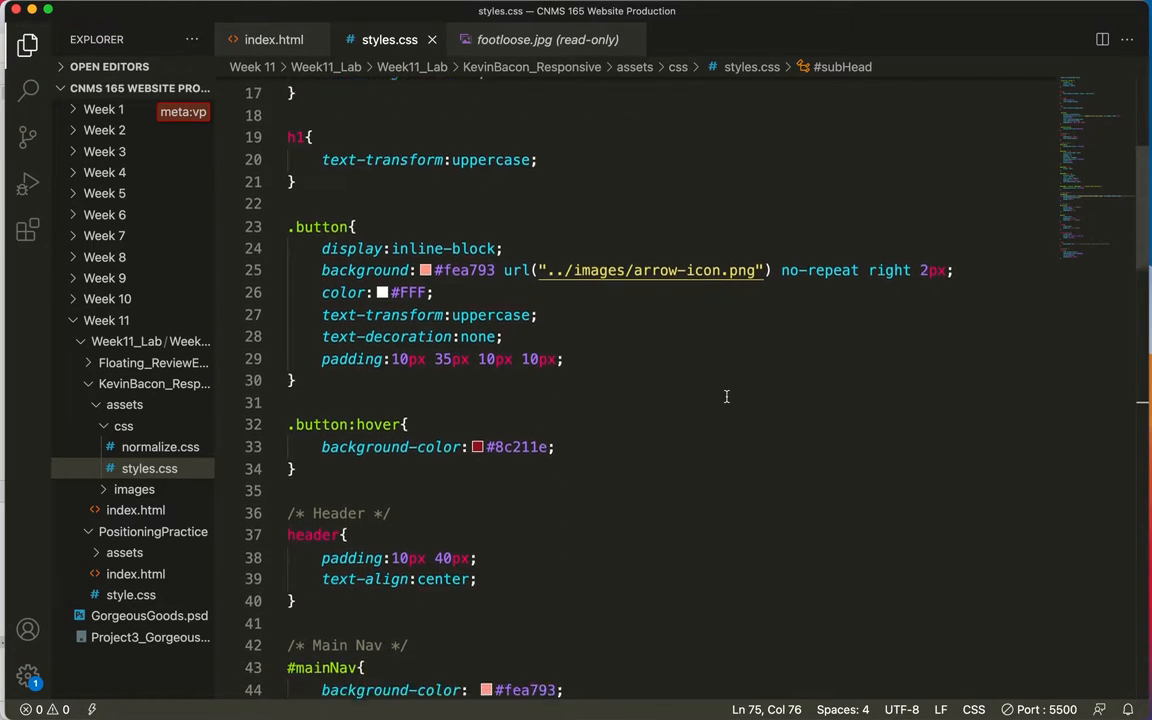
scroll(down, 3)
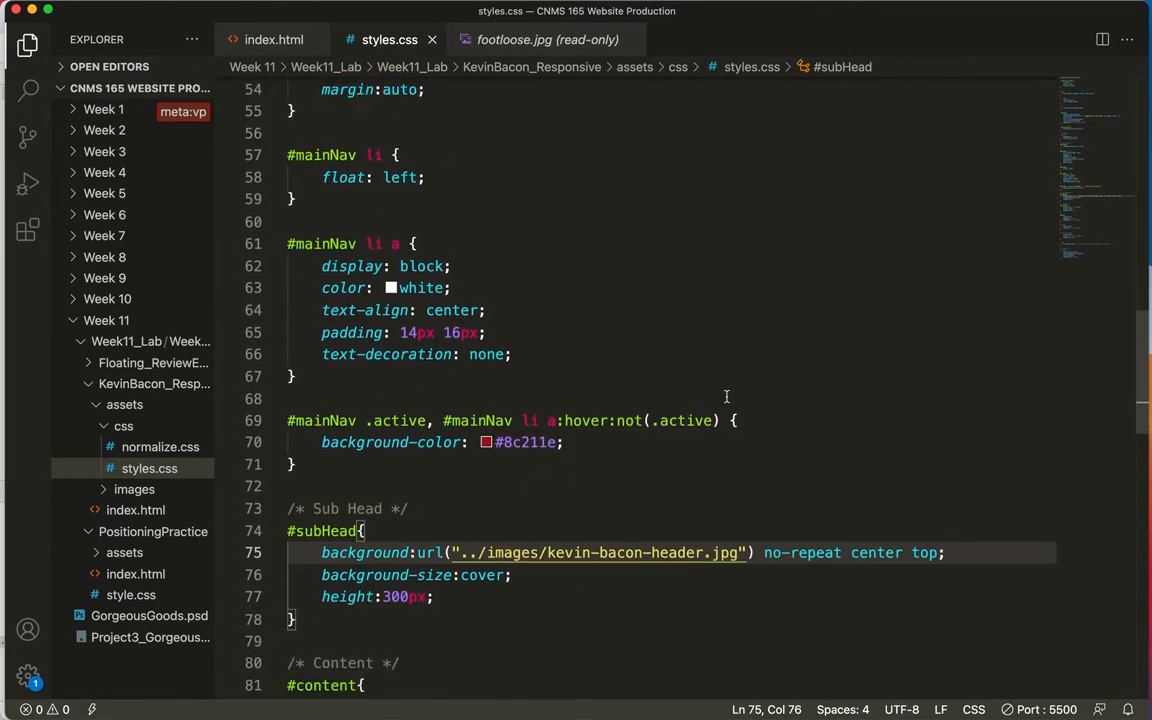
scroll(down, 3)
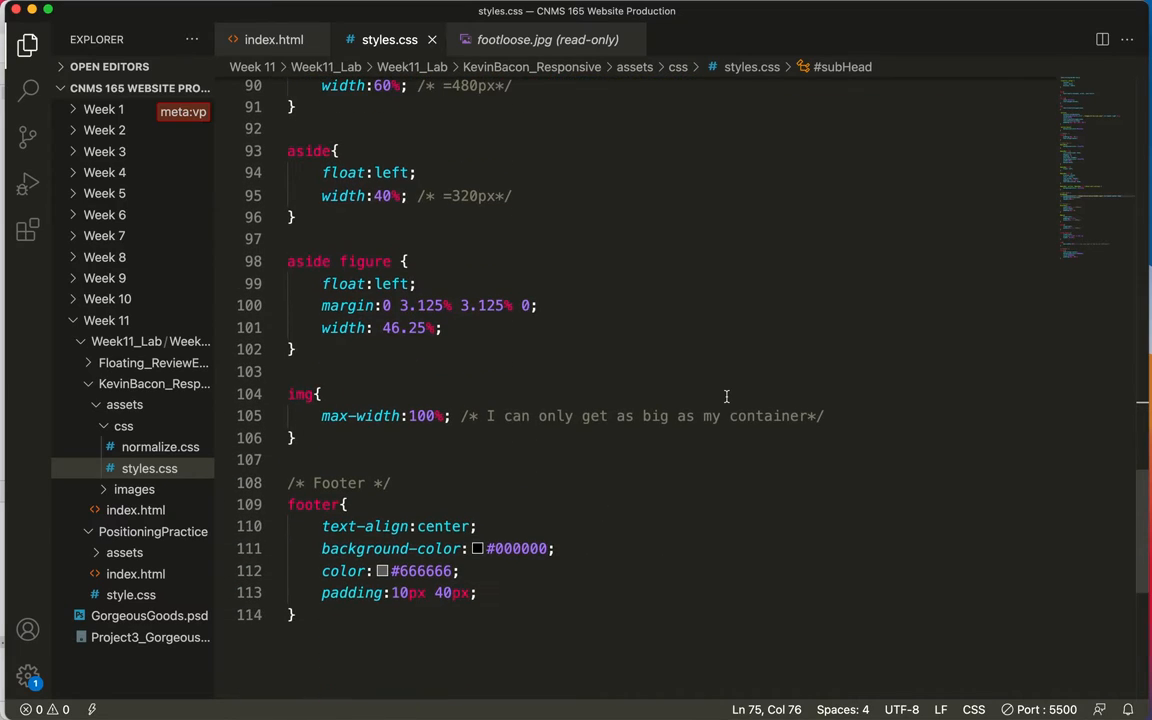
scroll(down, 3)
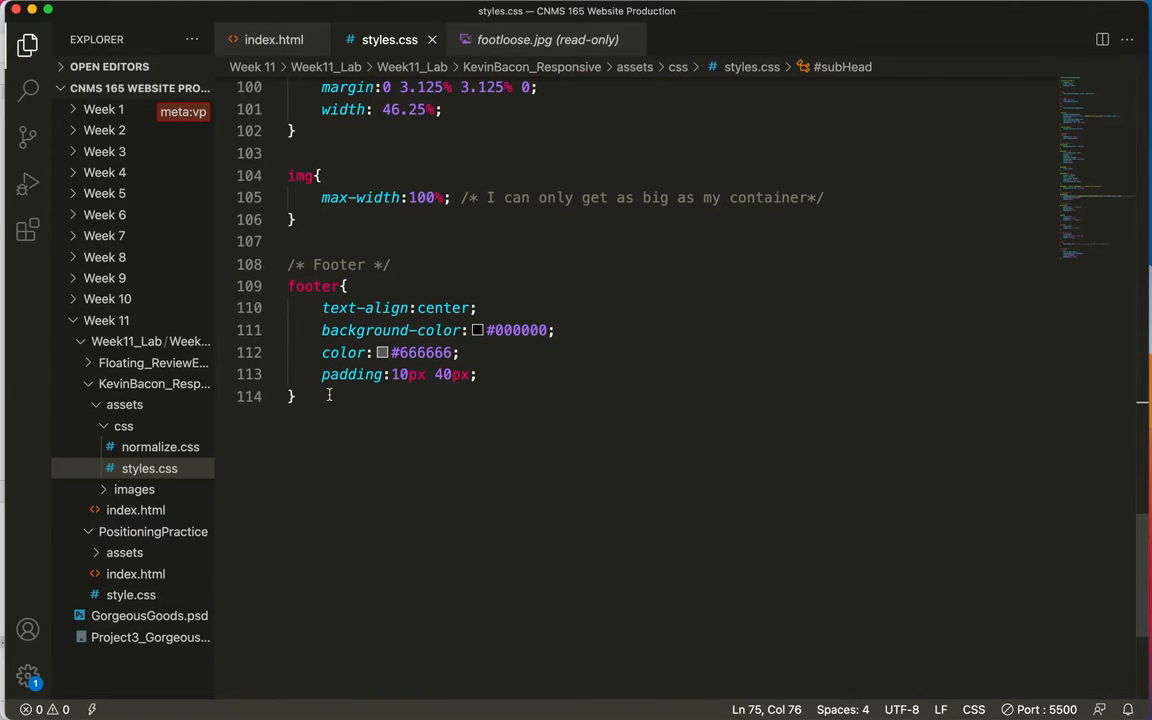
Add a /*media queries*/ comment below the footer rule, followed by a blank line
key(enter)
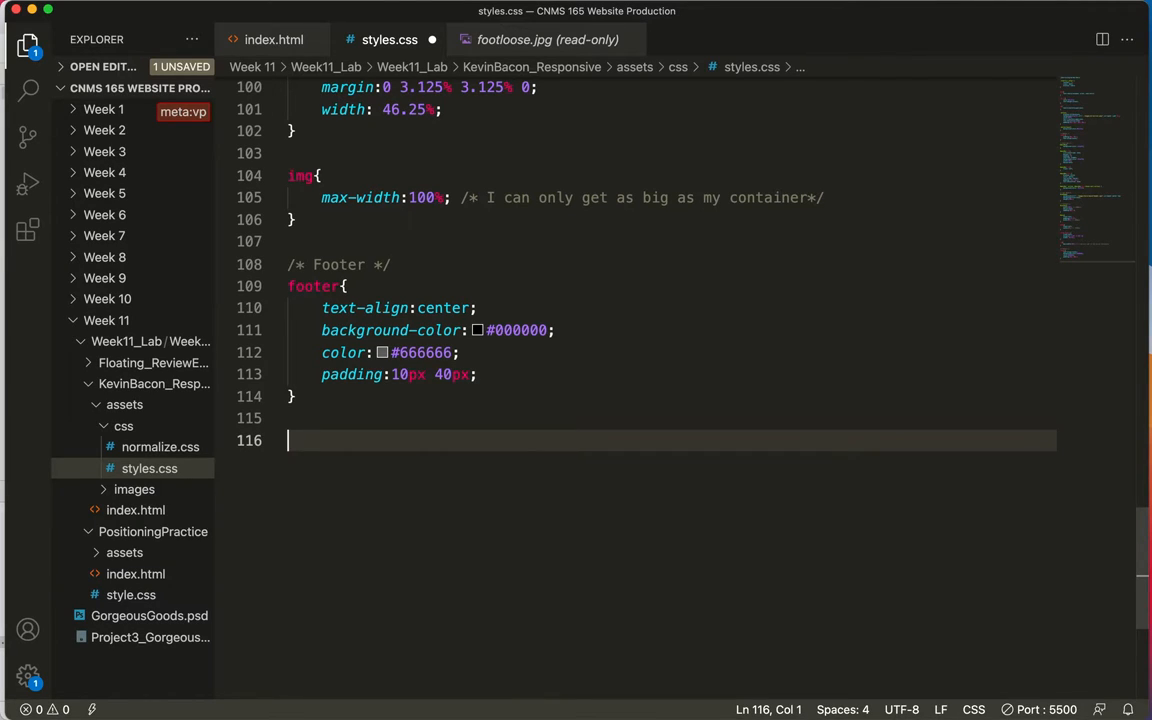
text(/)
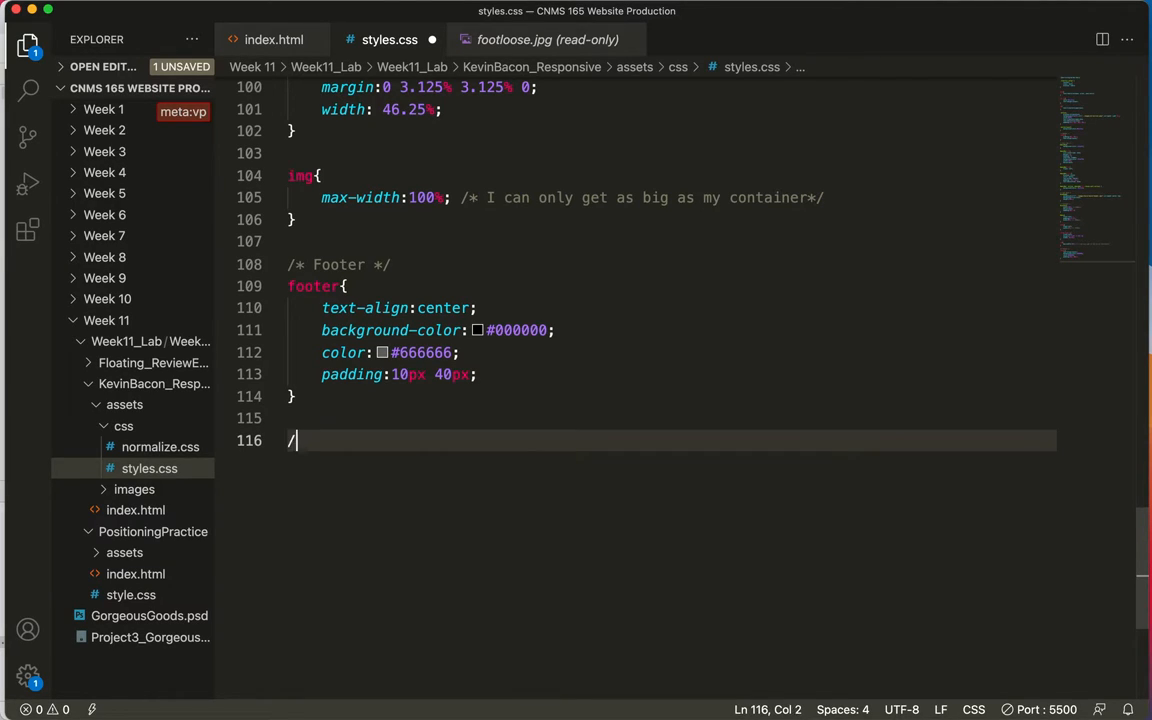
text(*media qu)
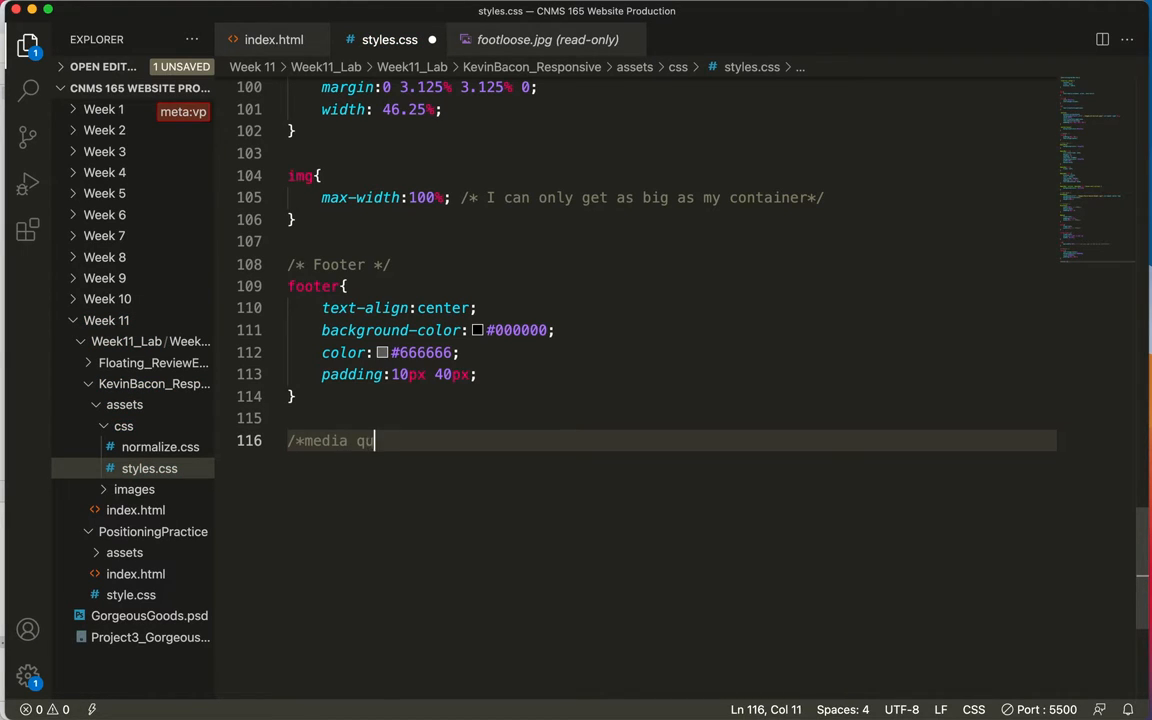
text(eries)
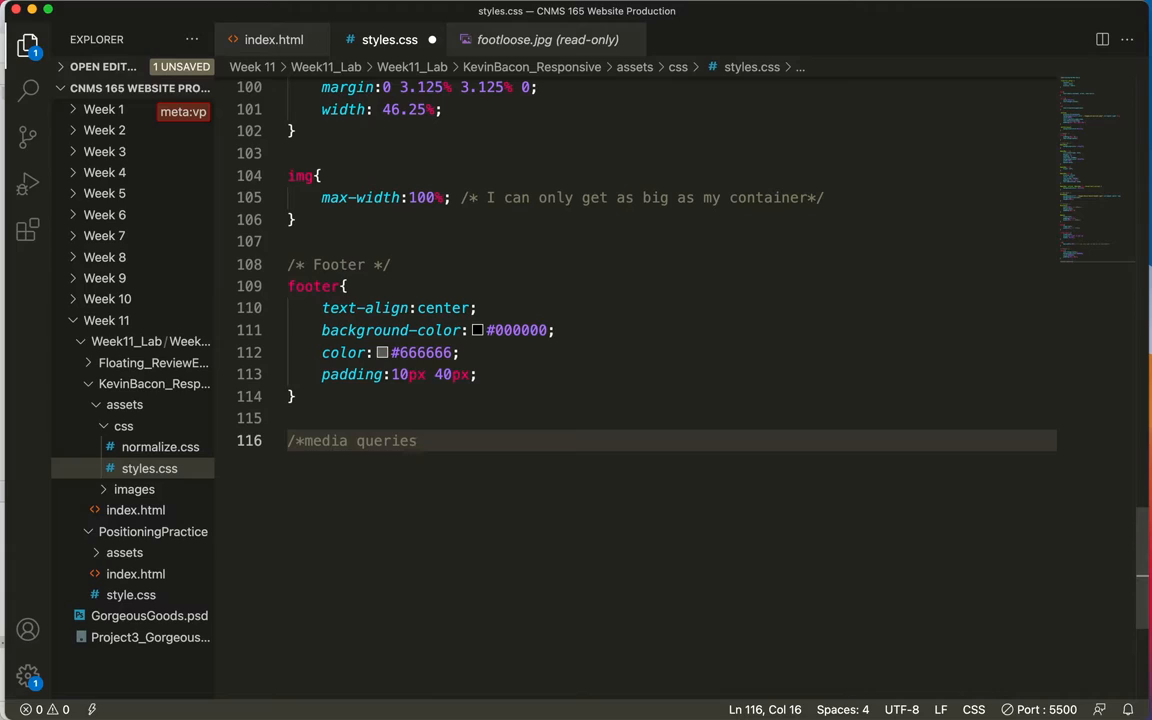
text(*/)
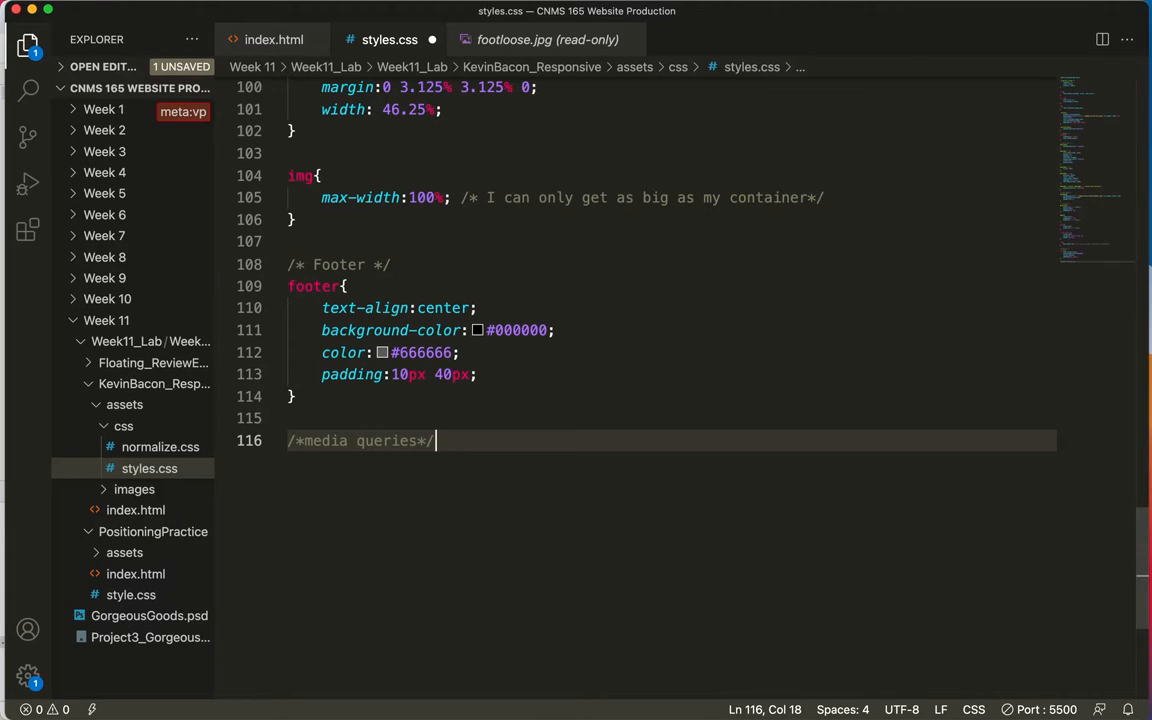
key(Enter)
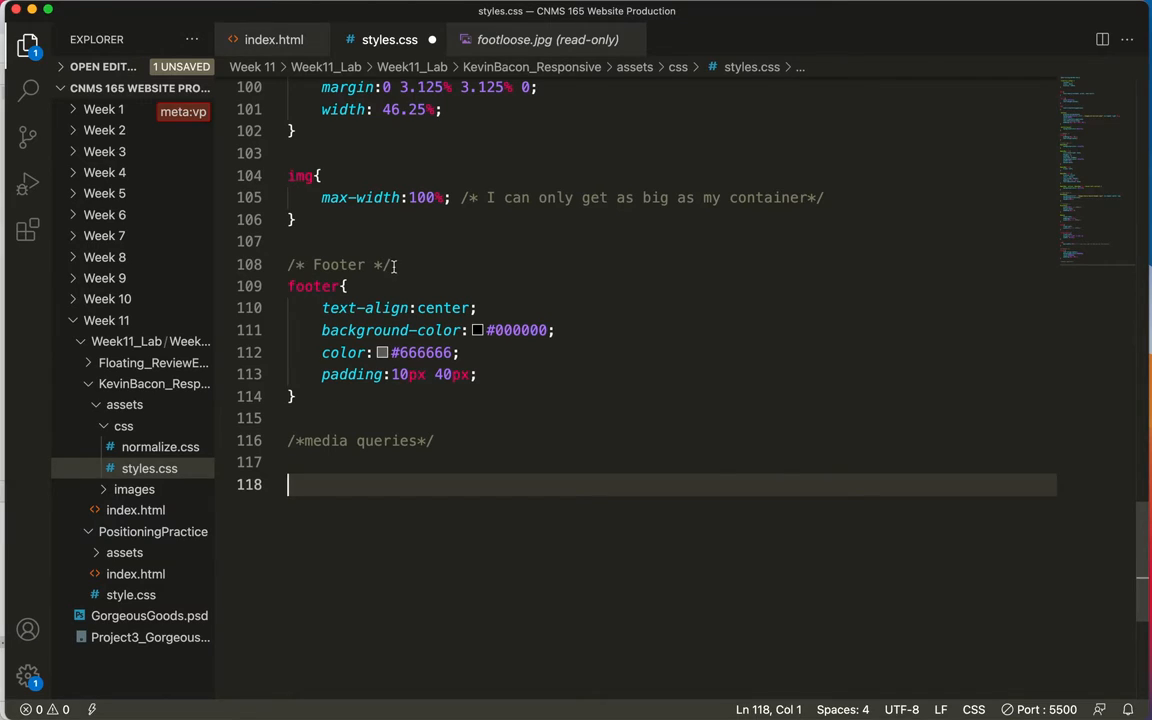
scroll(up, 3)
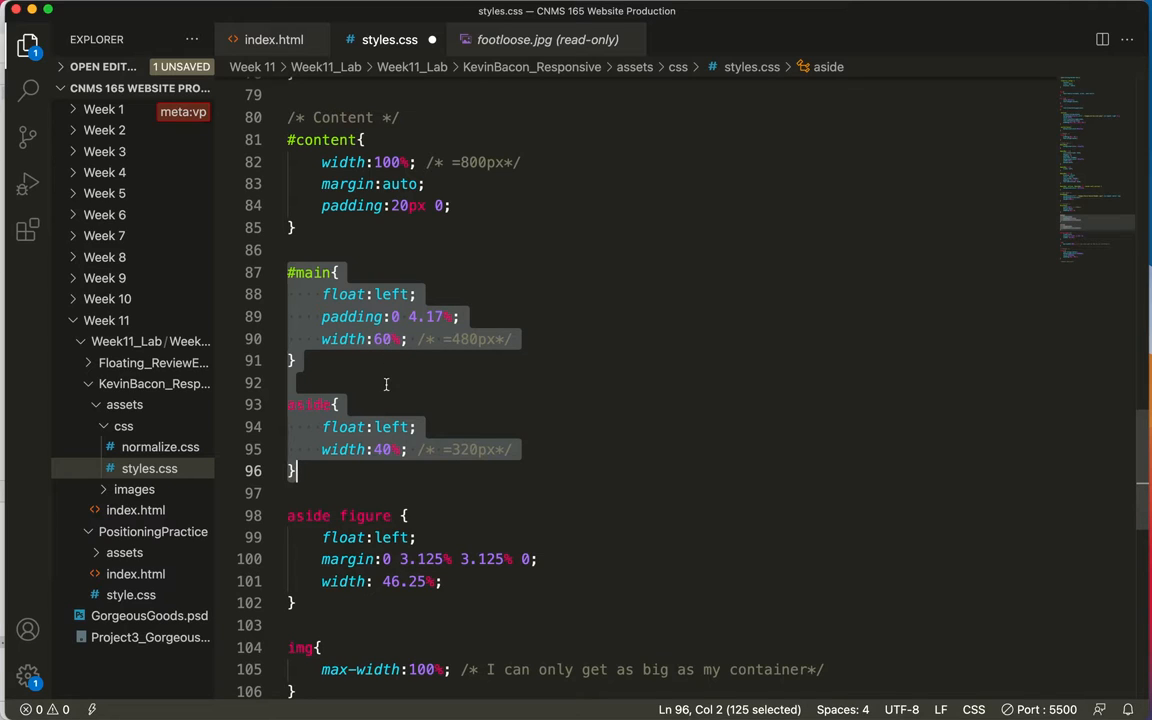
scroll(down, 3)
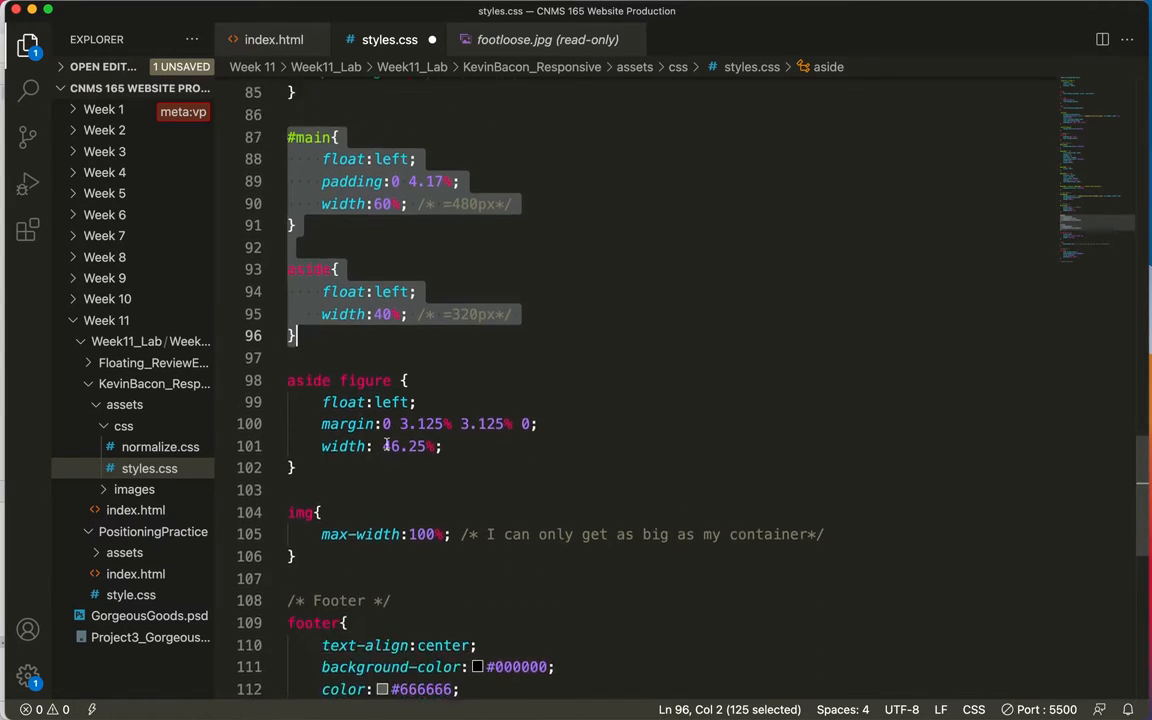
click(316, 291)
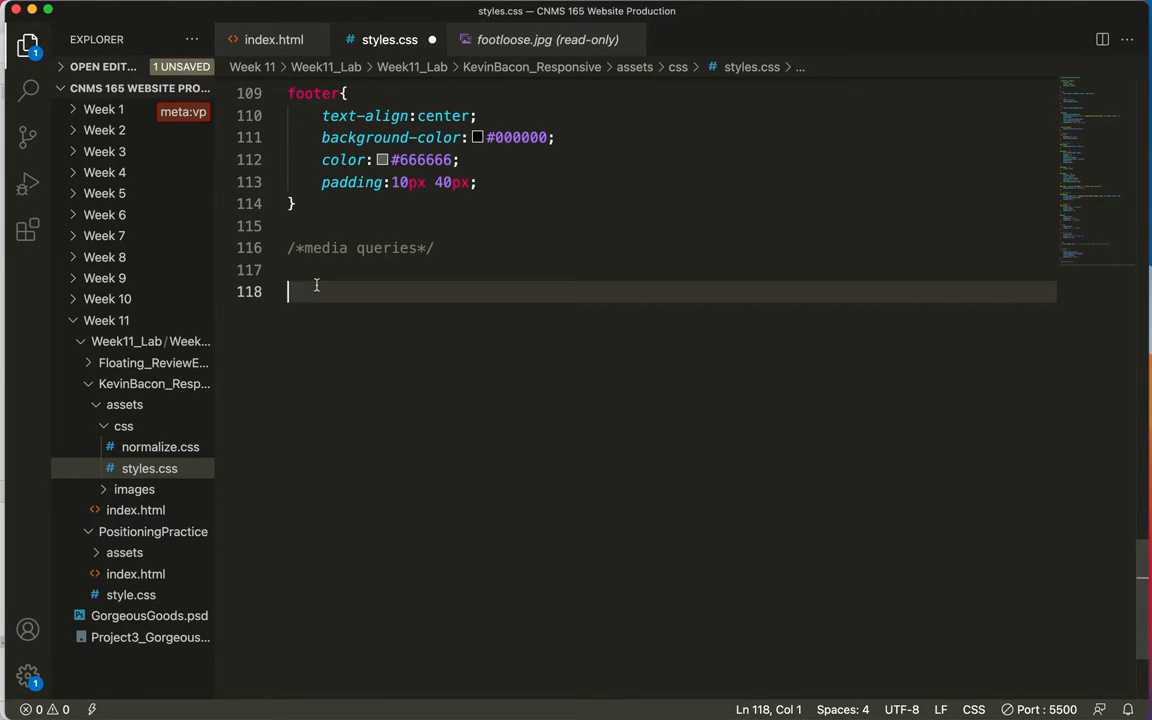
text(@)
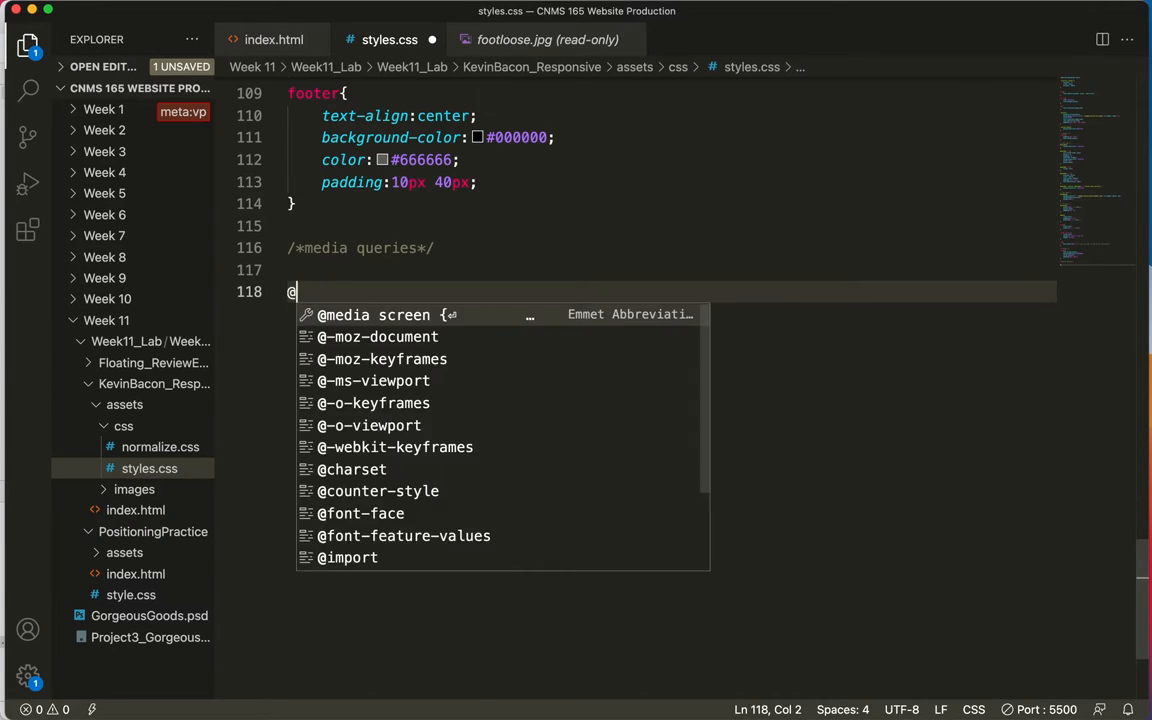
text(media scr)
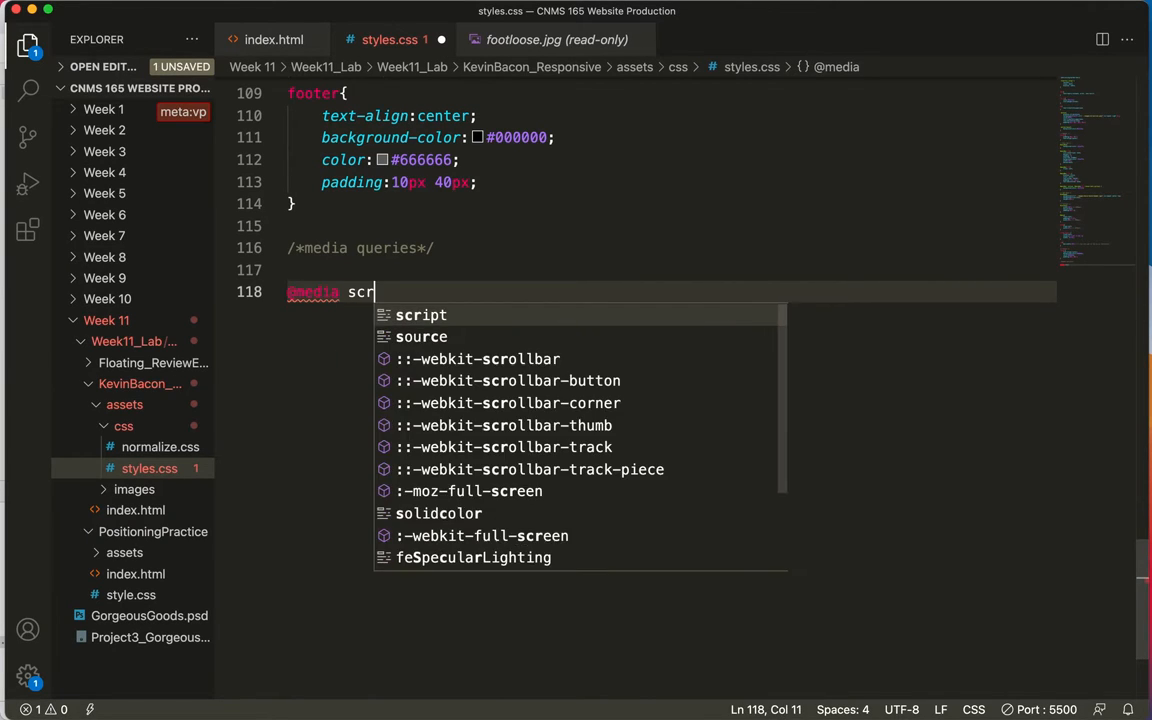
text(een and)
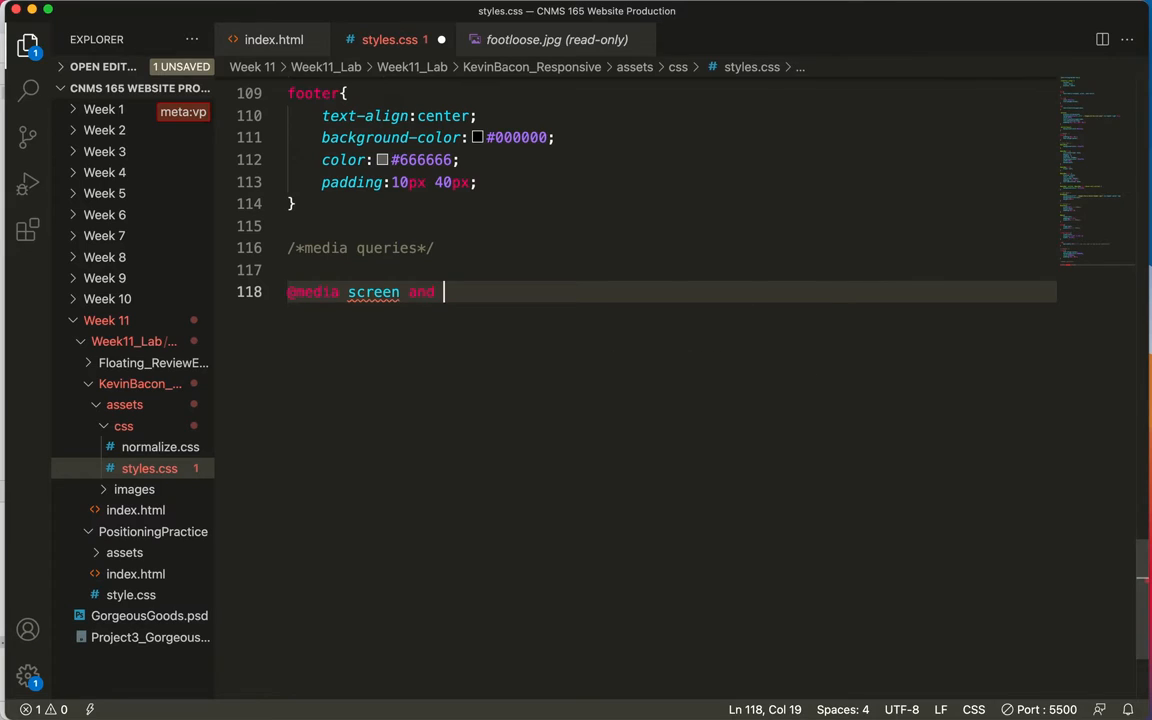
text((max)
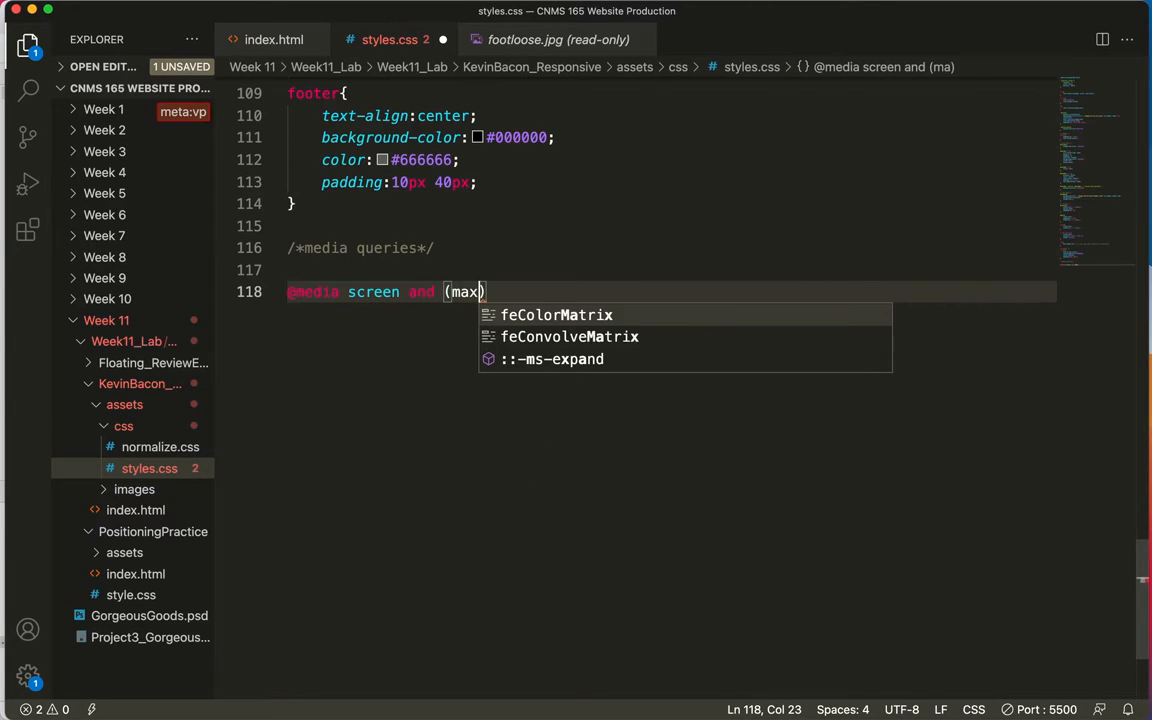
text(-width)
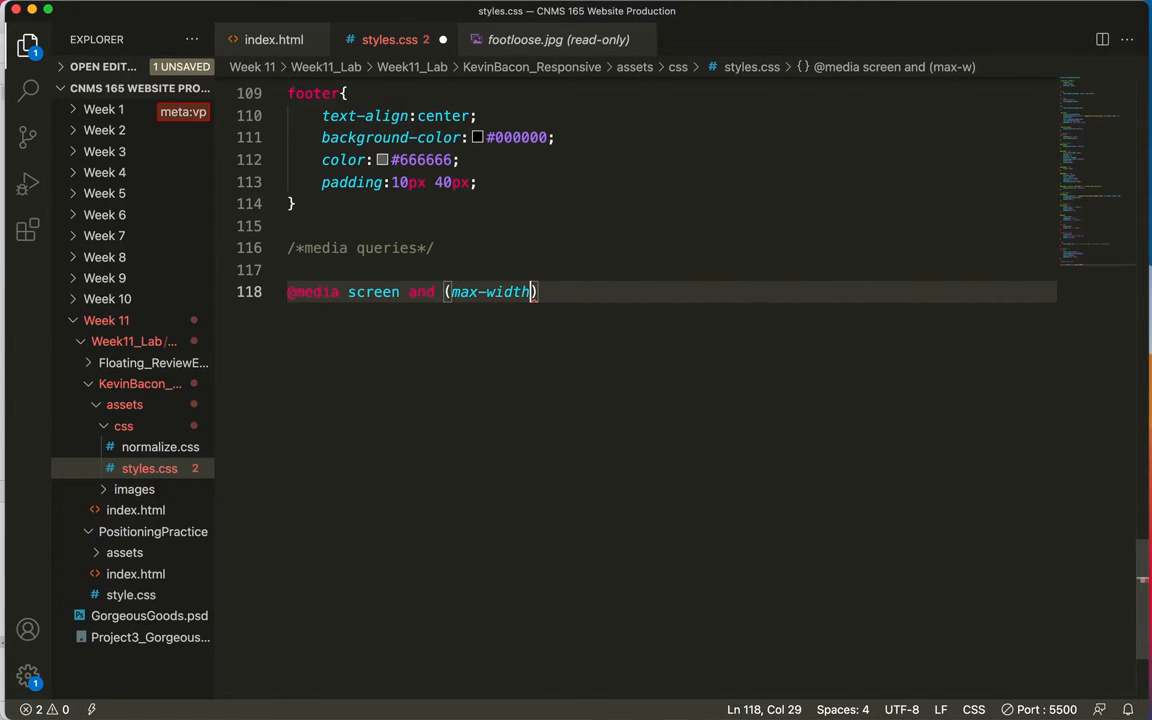
text(:700)
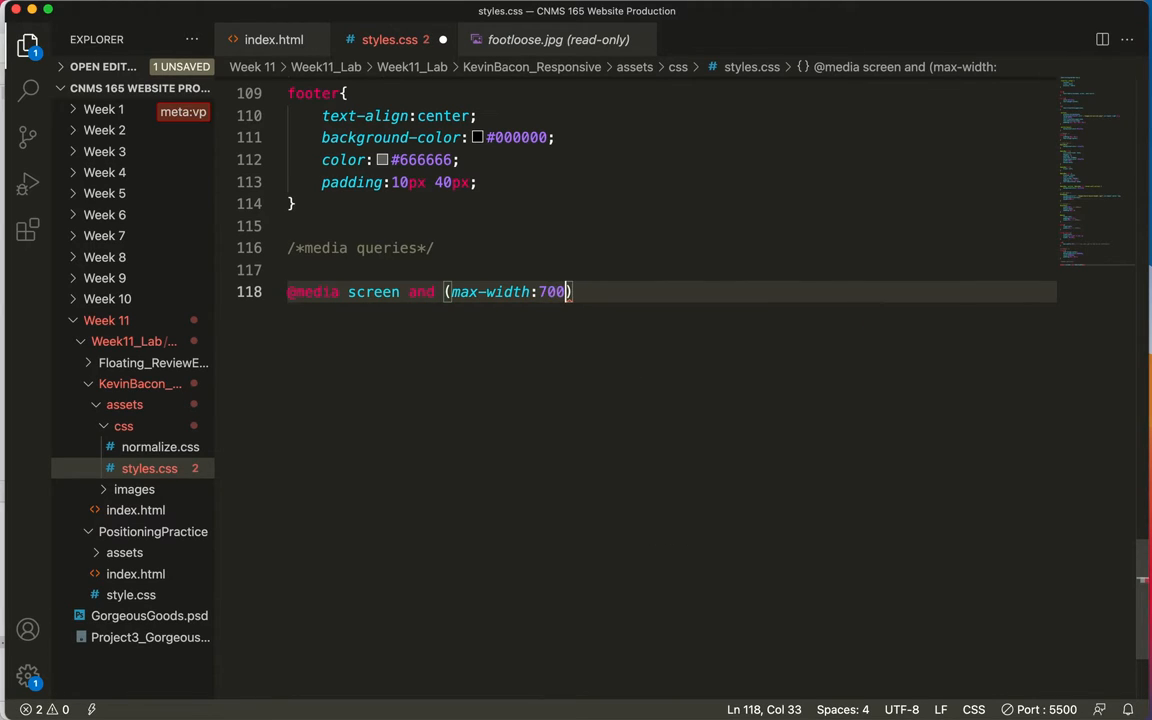
text(px)
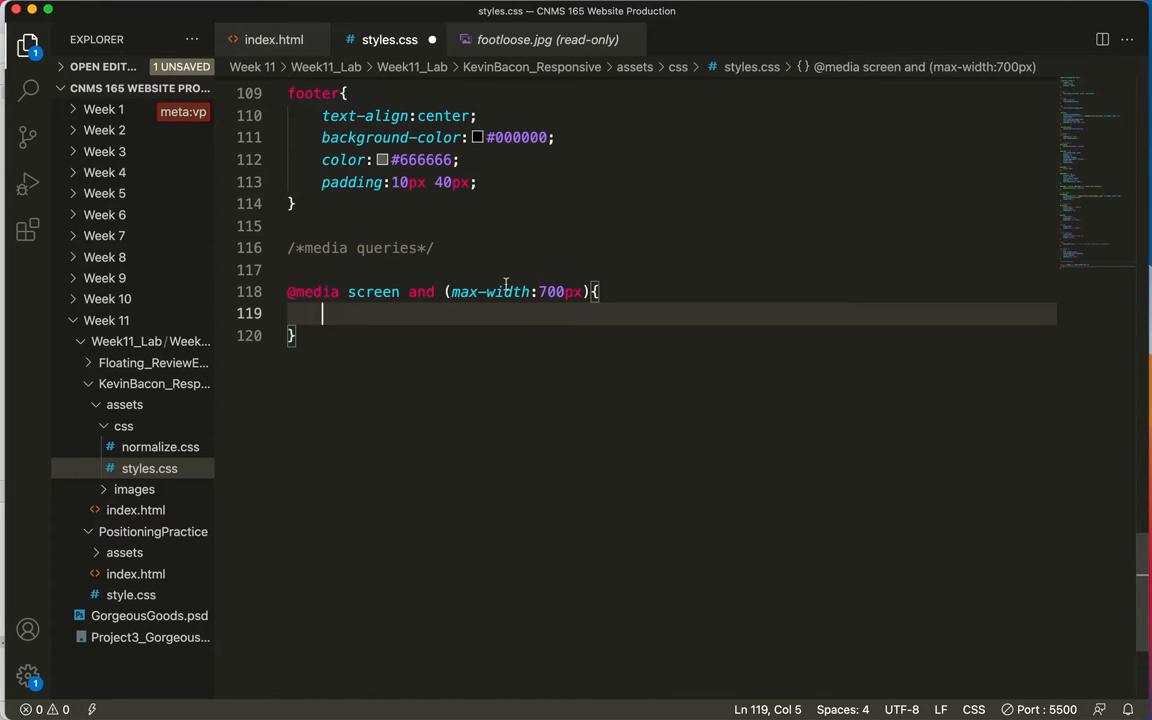
mouse_move(340, 314)
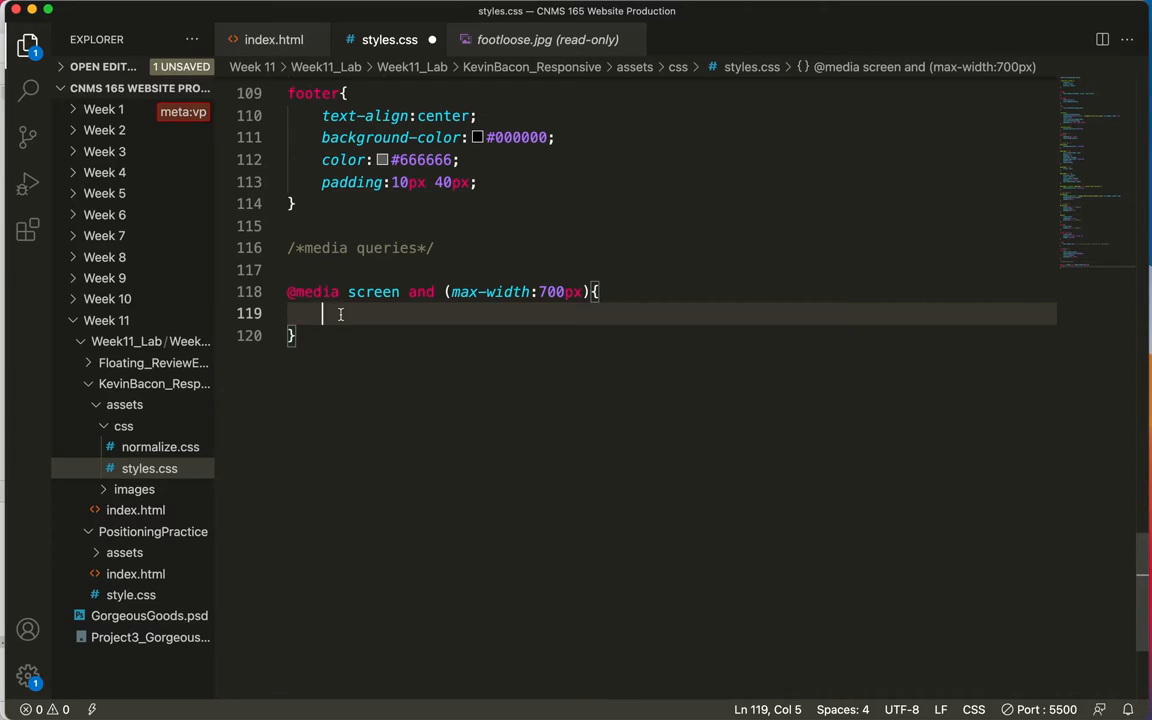
mouse_move(390, 318)
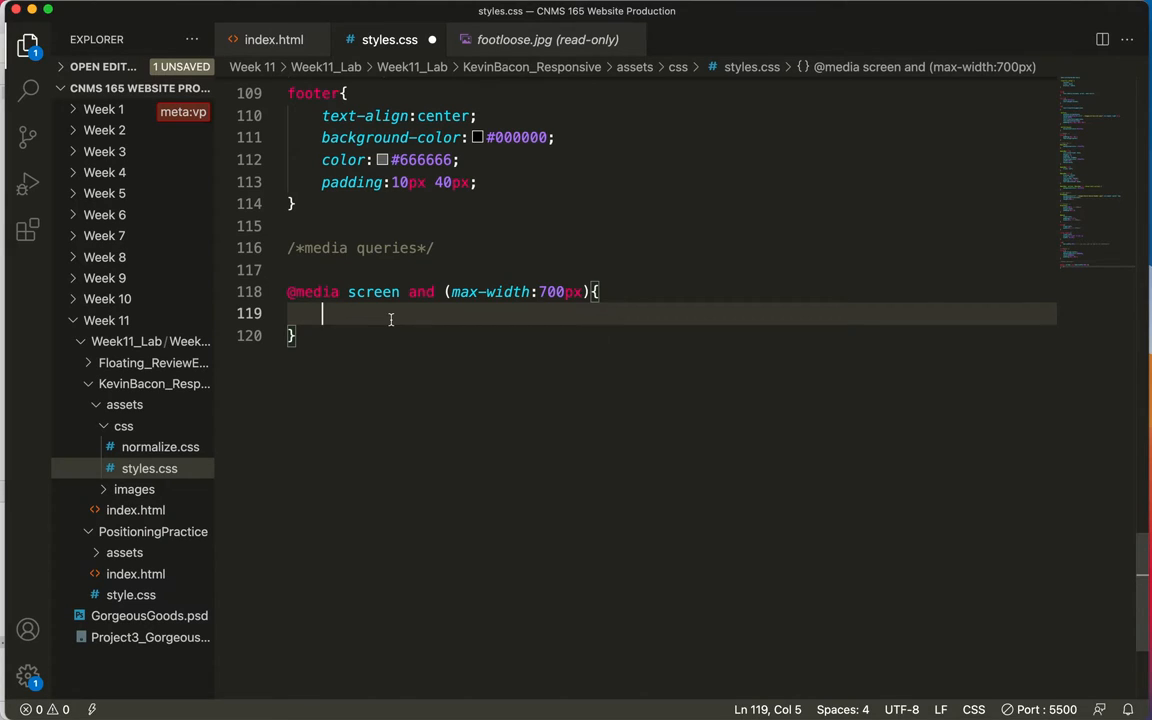
Add a '#main, aside' rule with float:none; inside the 700px media query
text(#main)
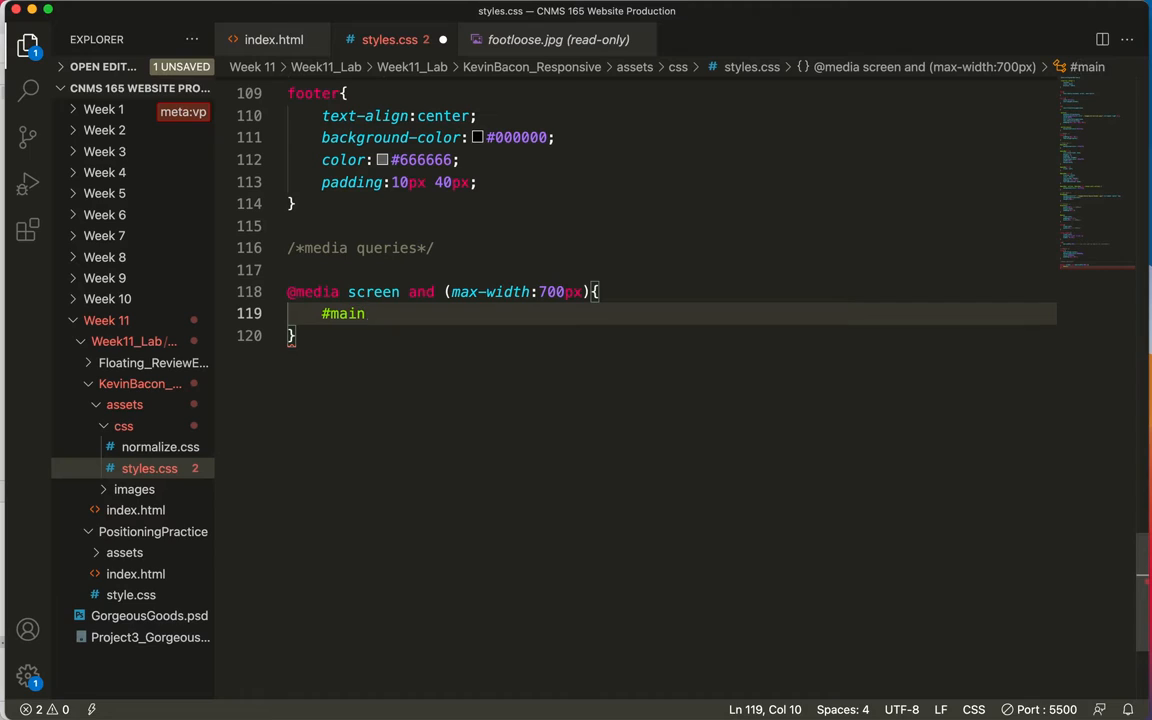
text(, aside {)
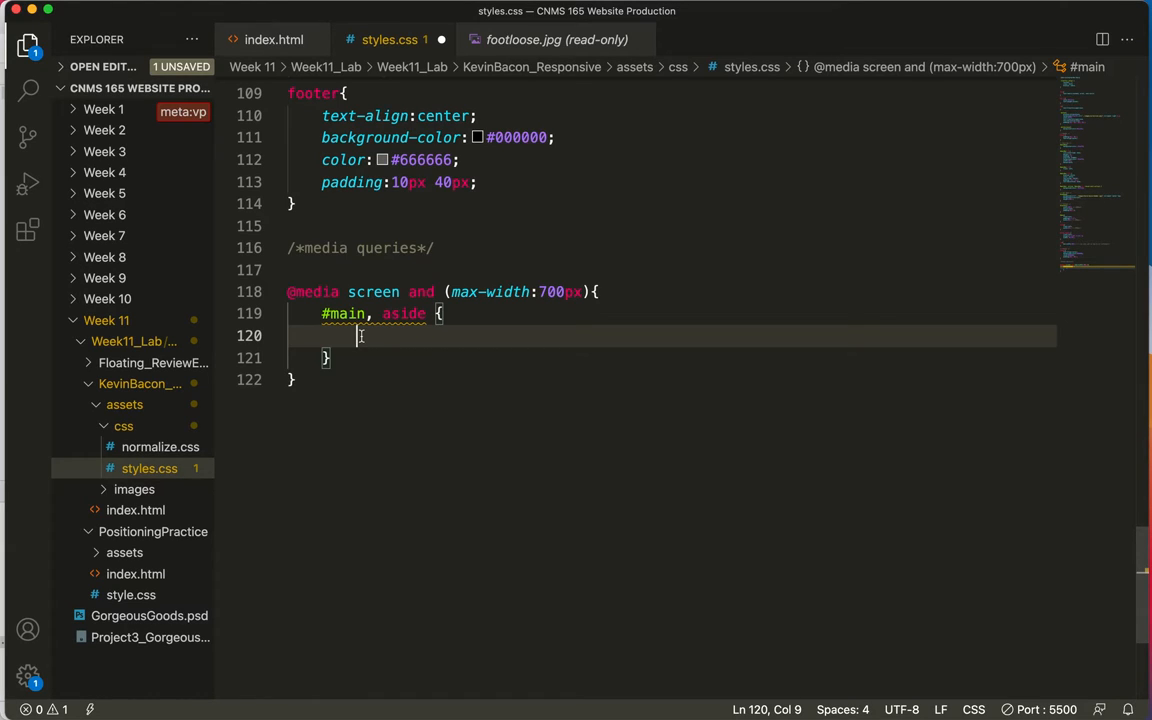
text(float)
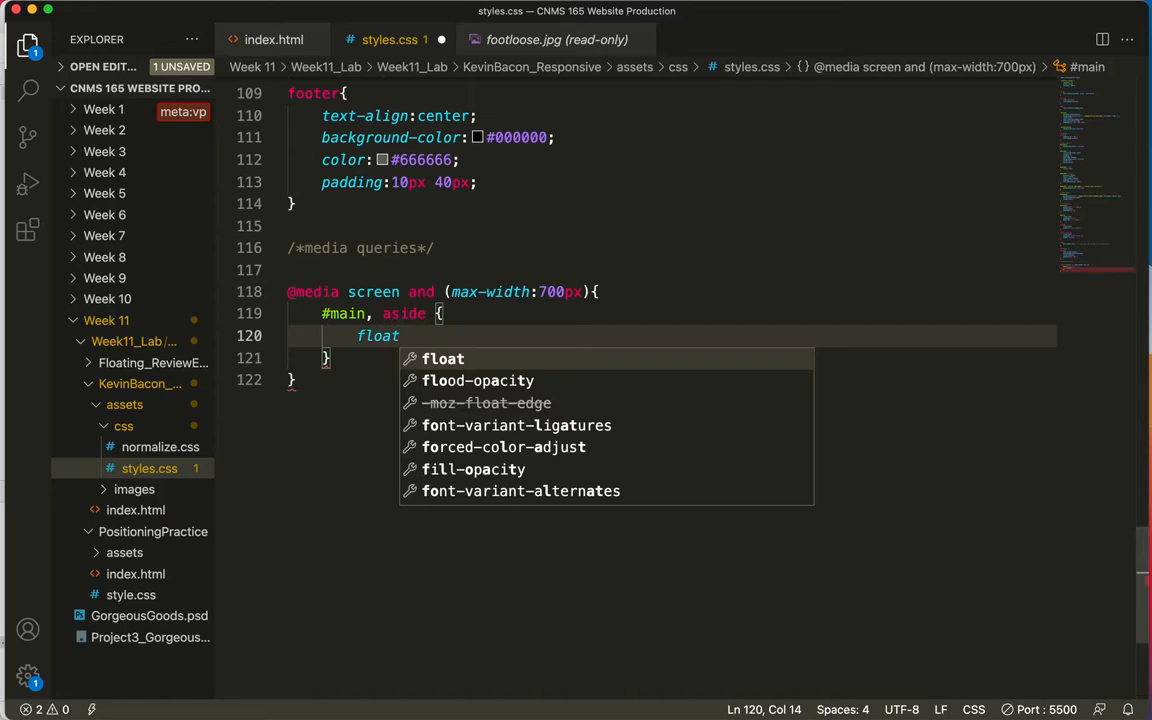
text(:none;)
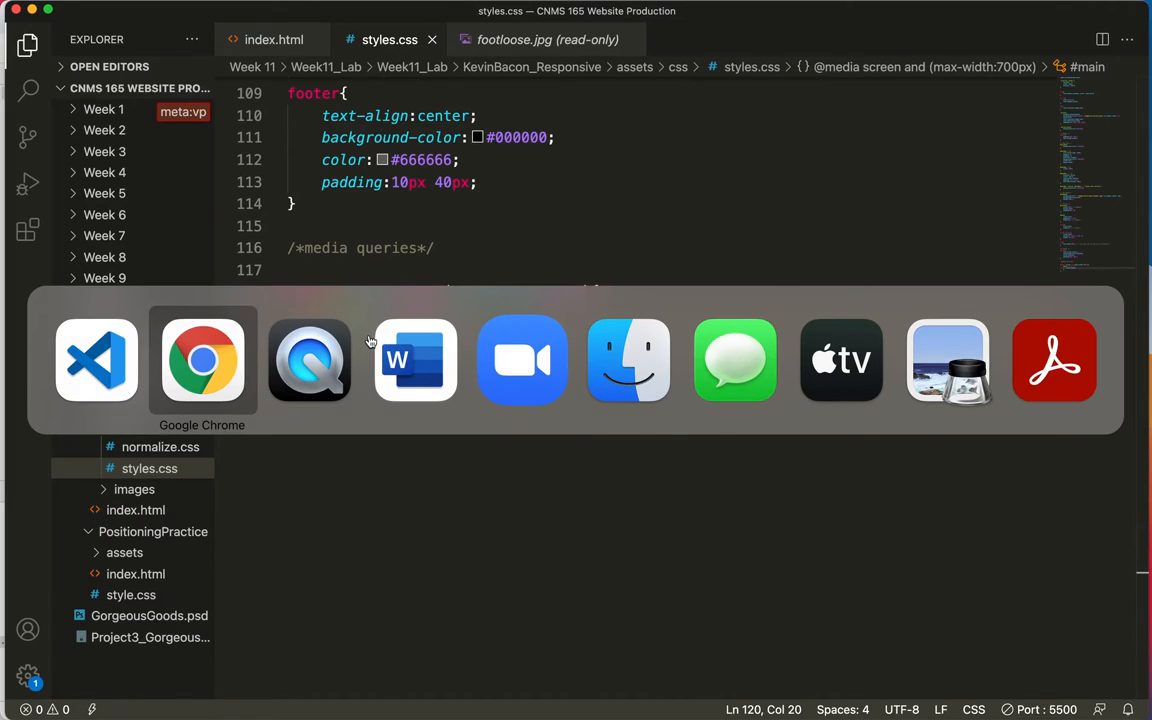
Resize the Chrome preview from about 1018px down to 618px, crossing the 700px breakpoint
click(201, 360)
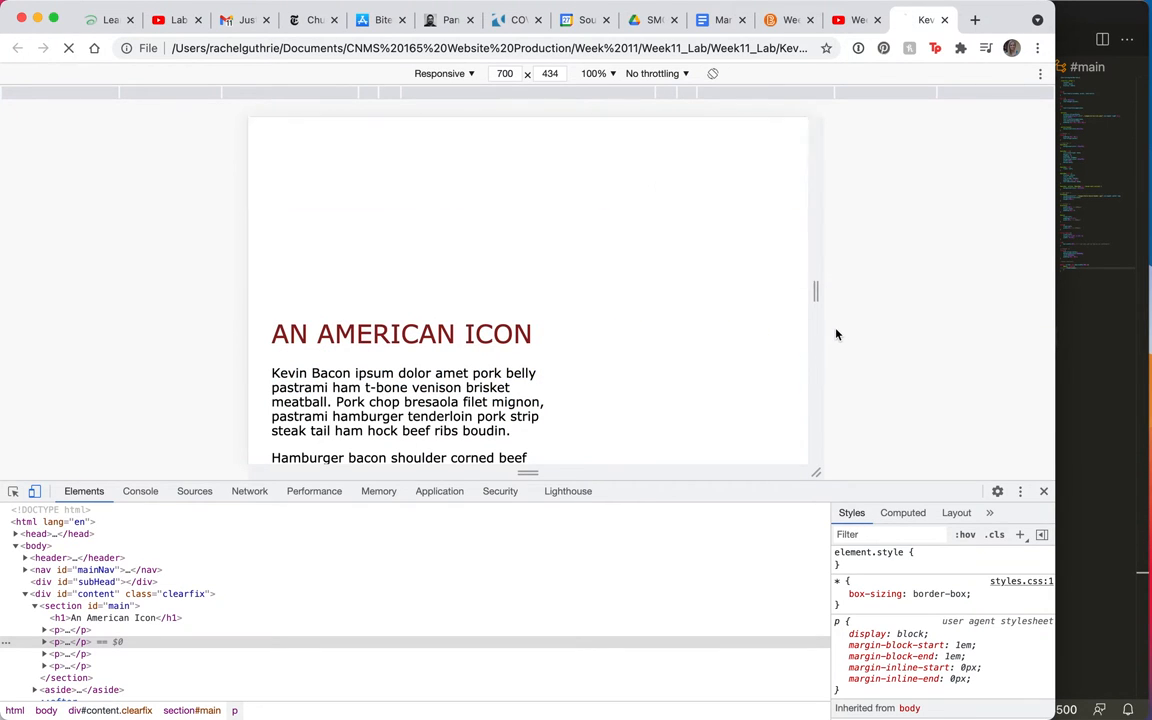
drag(816, 290, 889, 290)
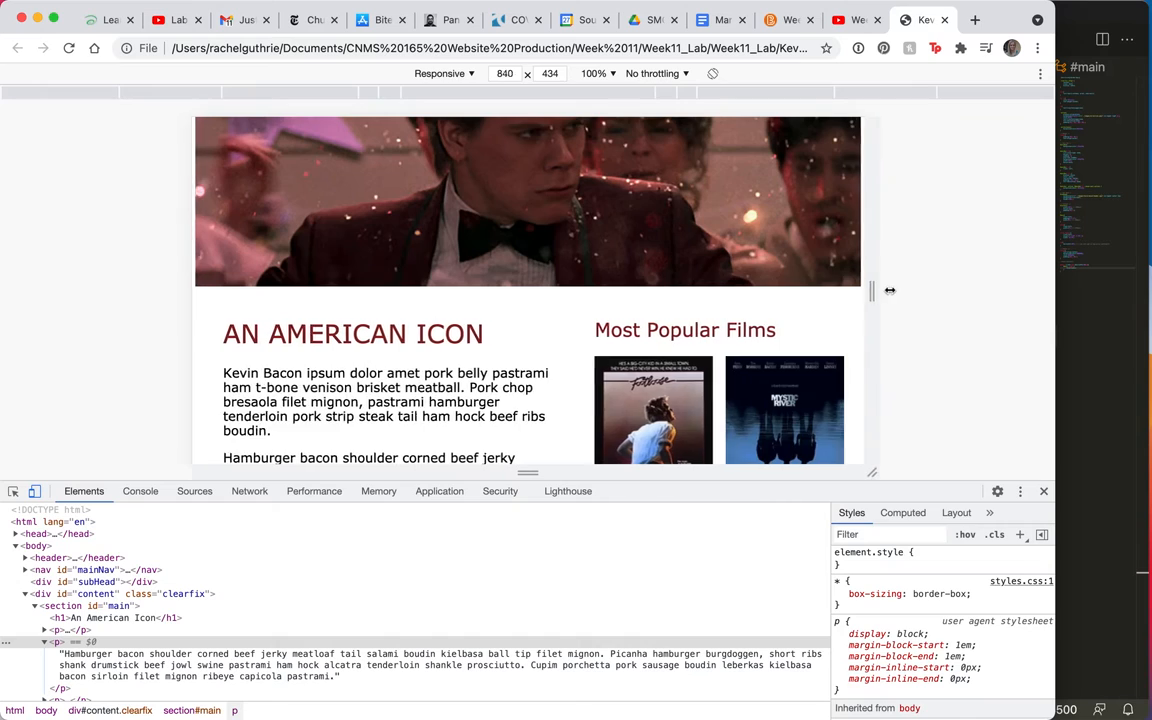
drag(888, 290, 948, 290)
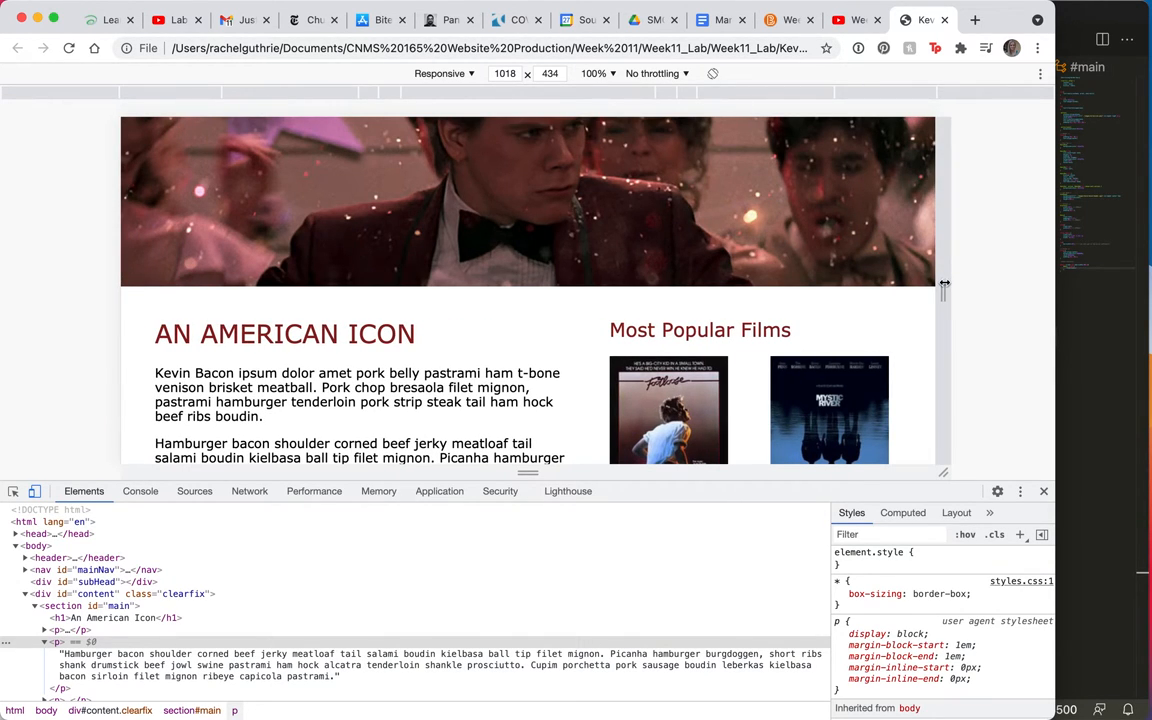
drag(943, 287, 888, 287)
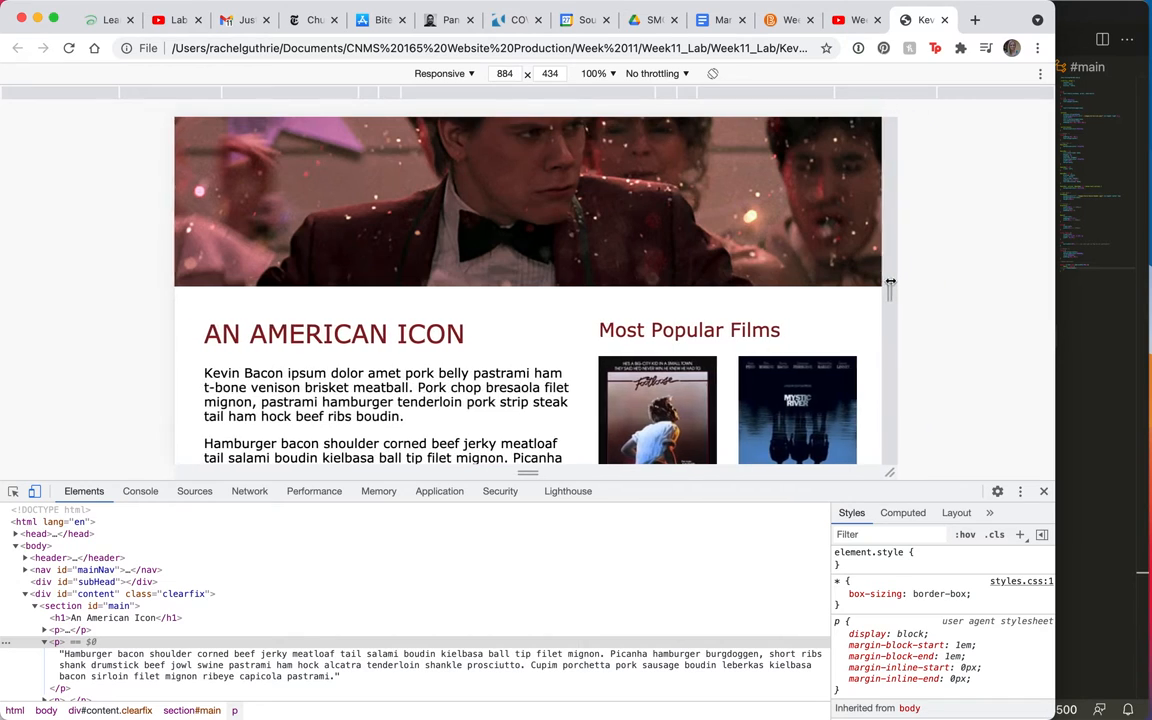
drag(897, 290, 815, 290)
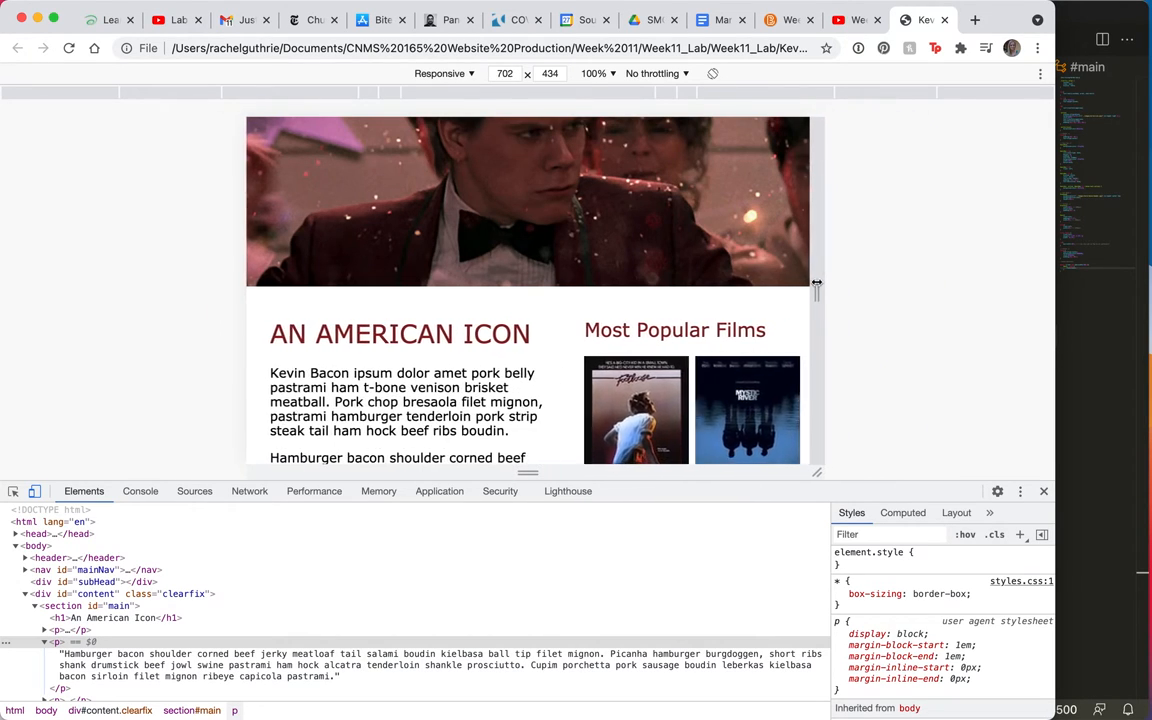
drag(817, 290, 808, 300)
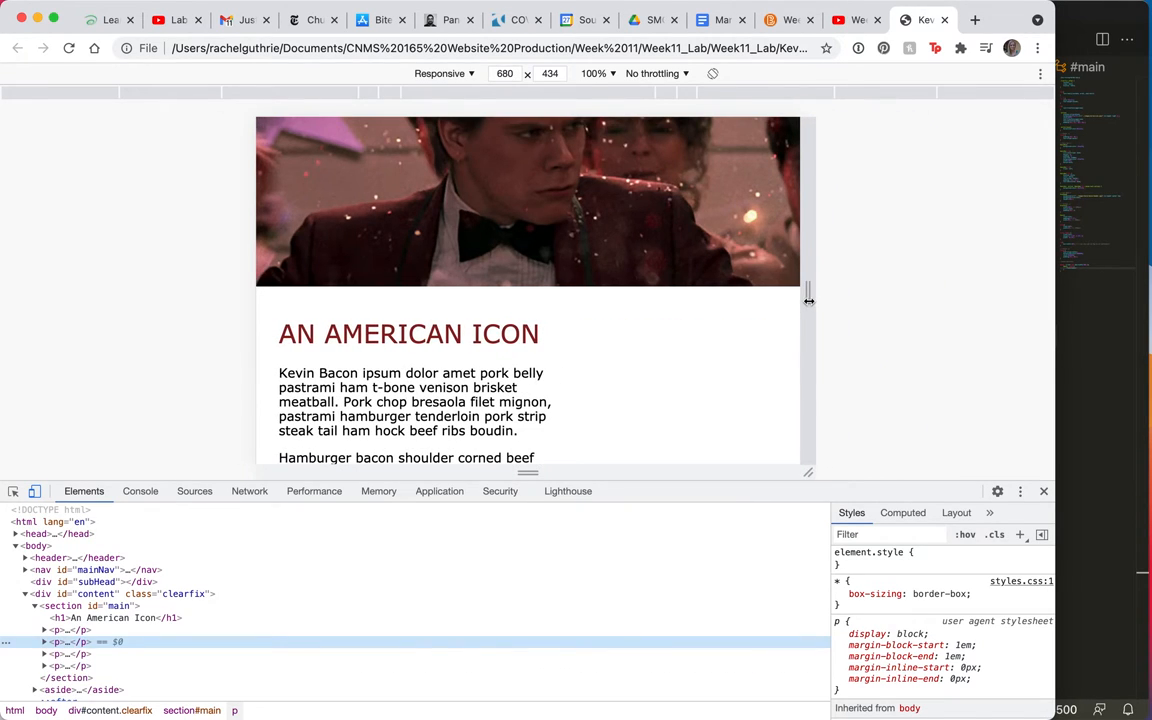
drag(812, 297, 835, 297)
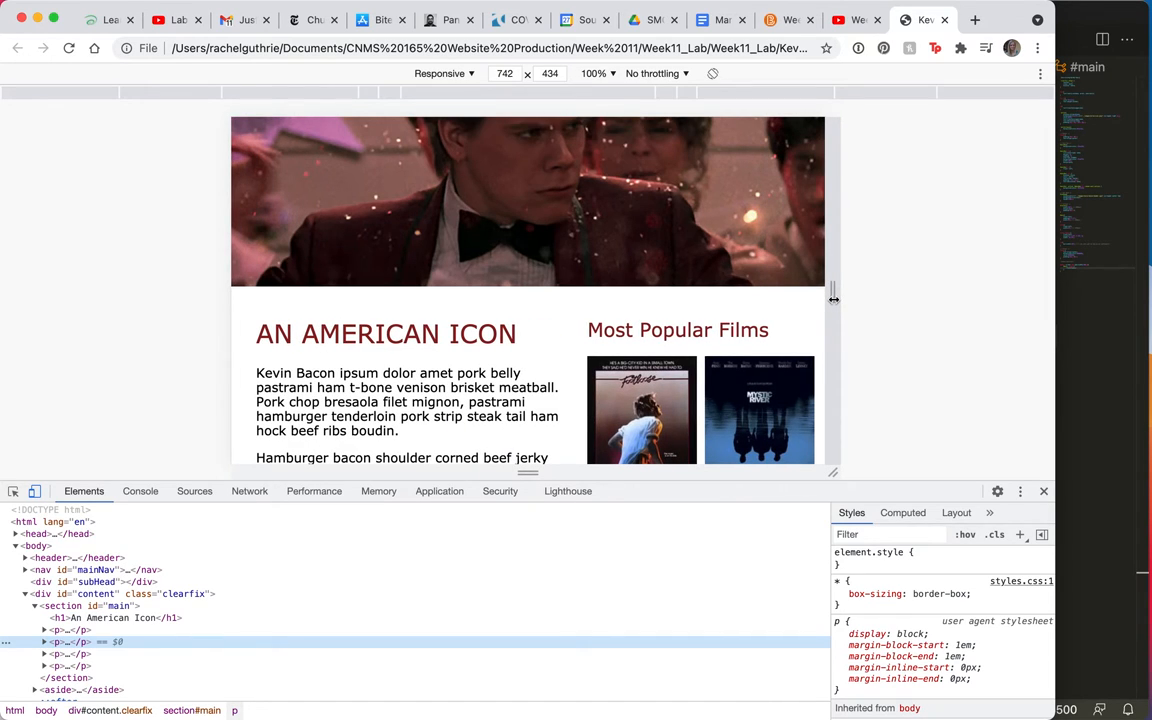
drag(837, 290, 775, 290)
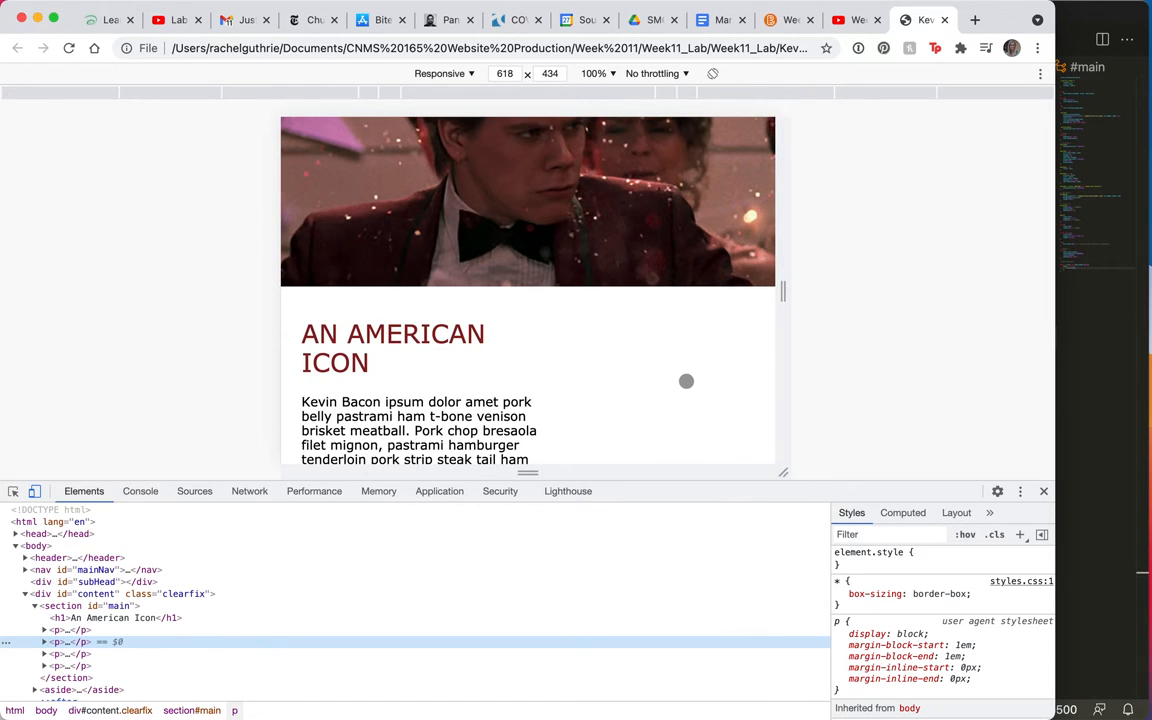
mouse_move(988, 308)
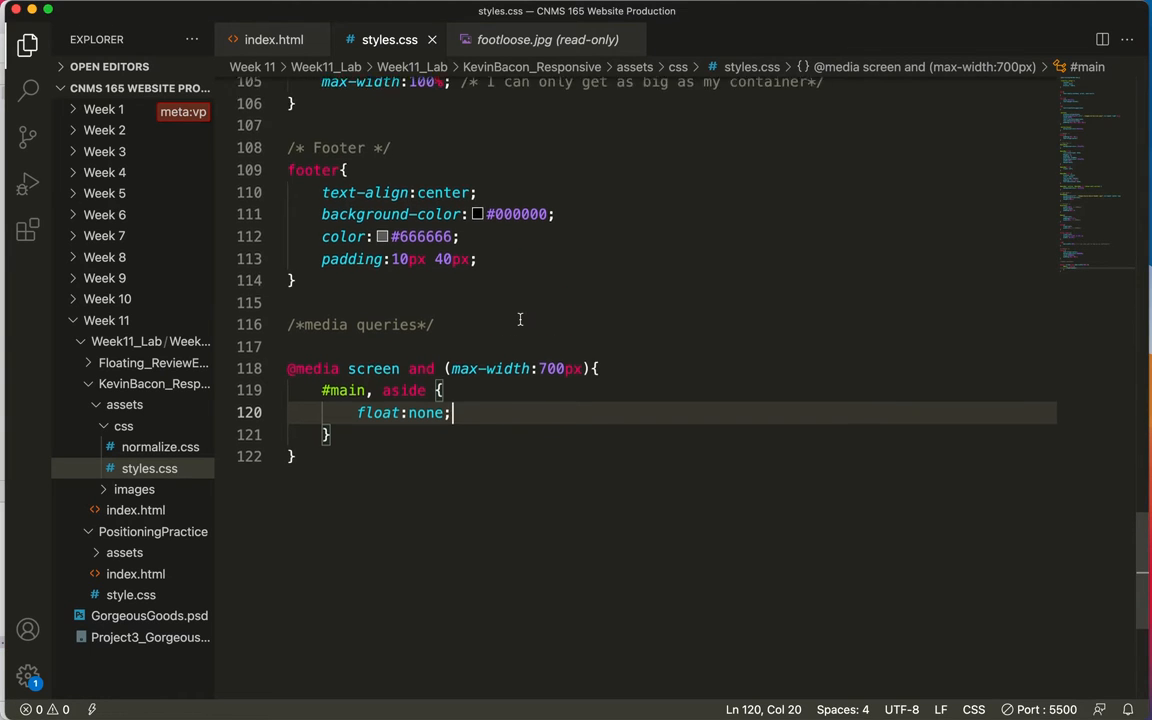
Add width: 100%; beneath float:none in the media query's #main, aside rule
scroll(up, 3)
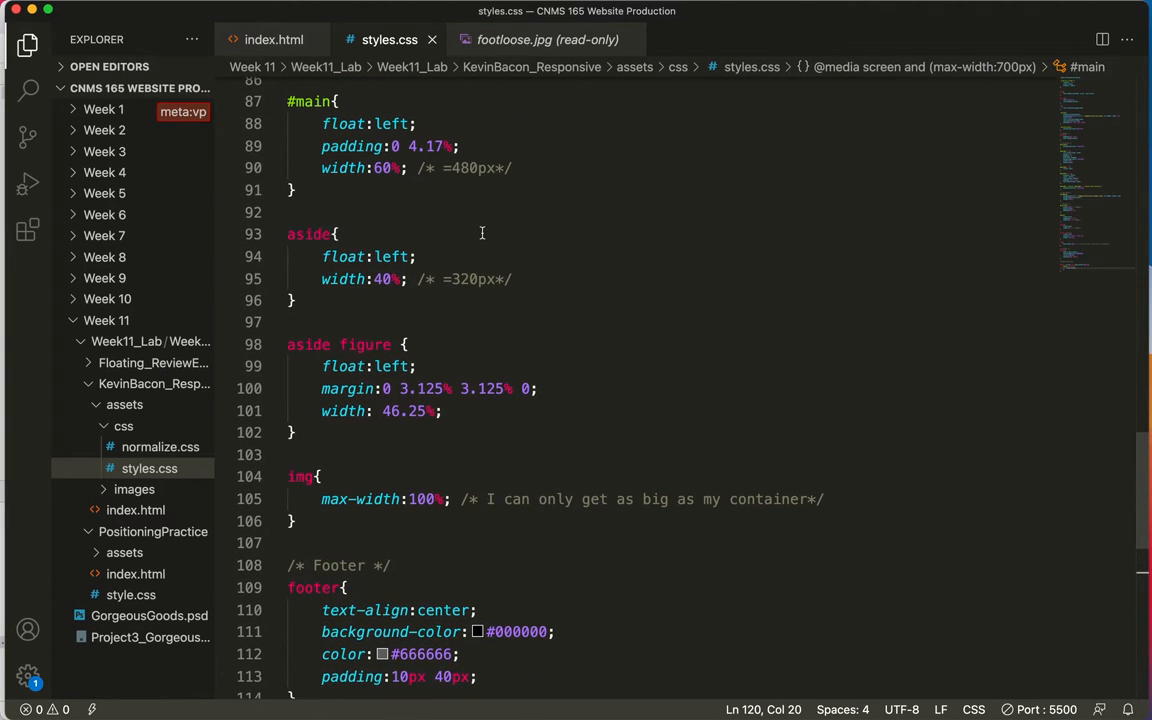
scroll(up, 3)
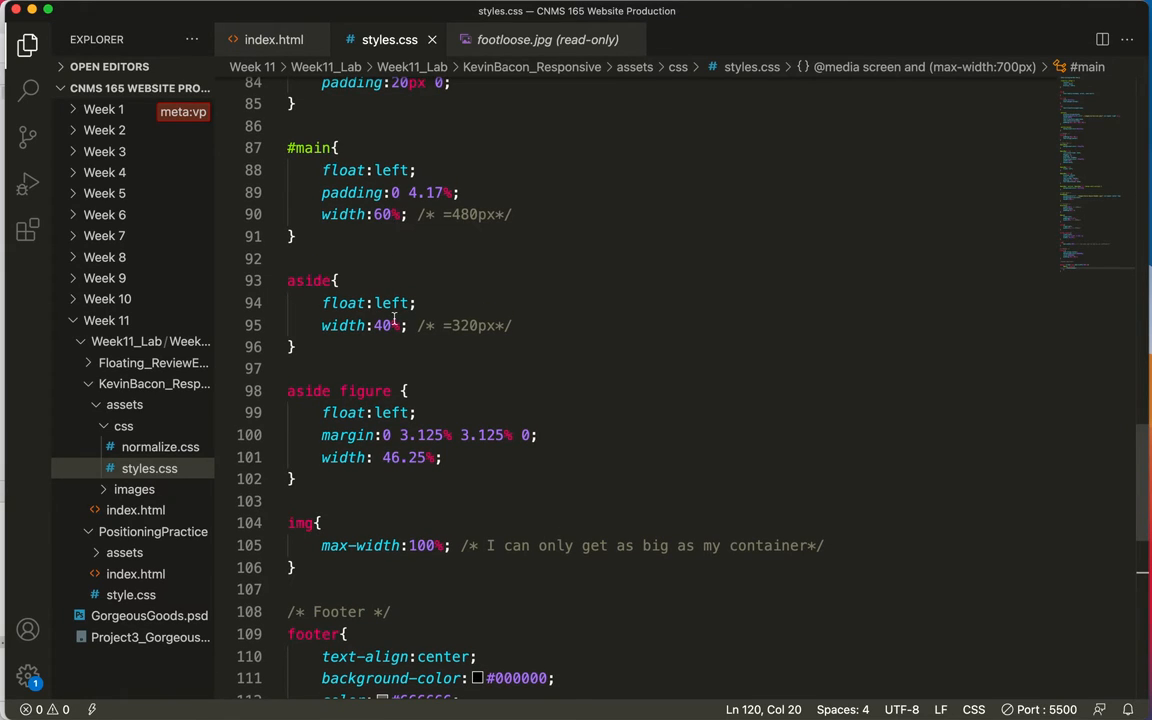
scroll(down, 3)
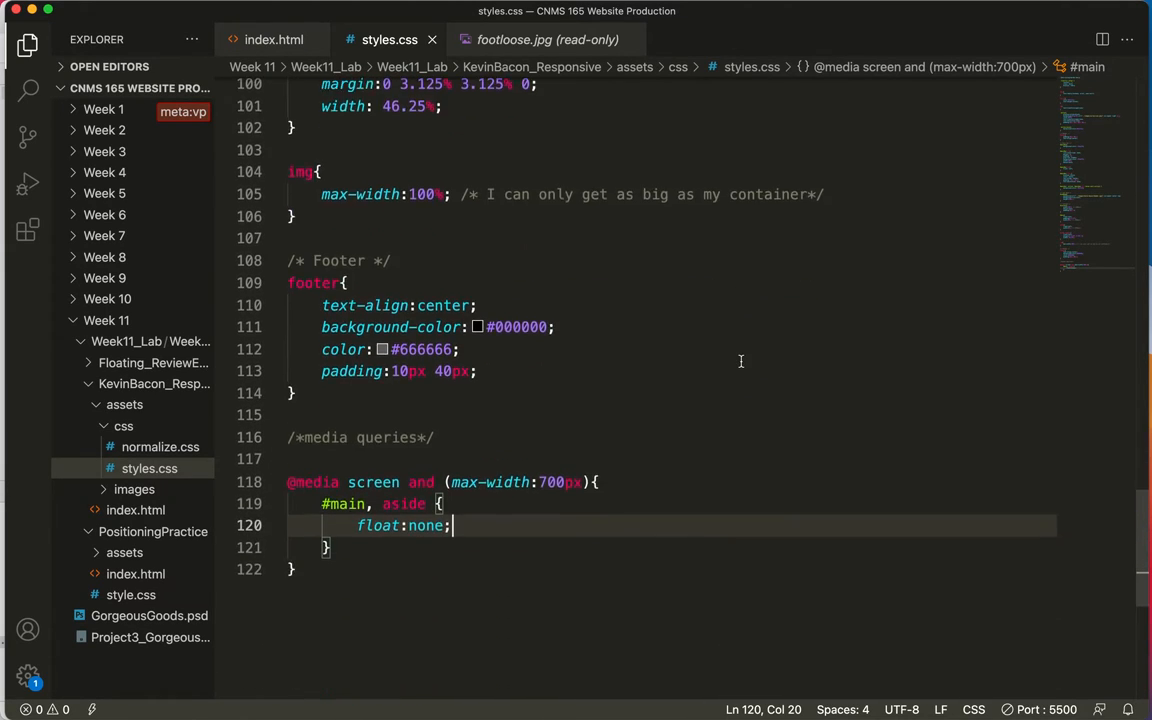
scroll(down, 3)
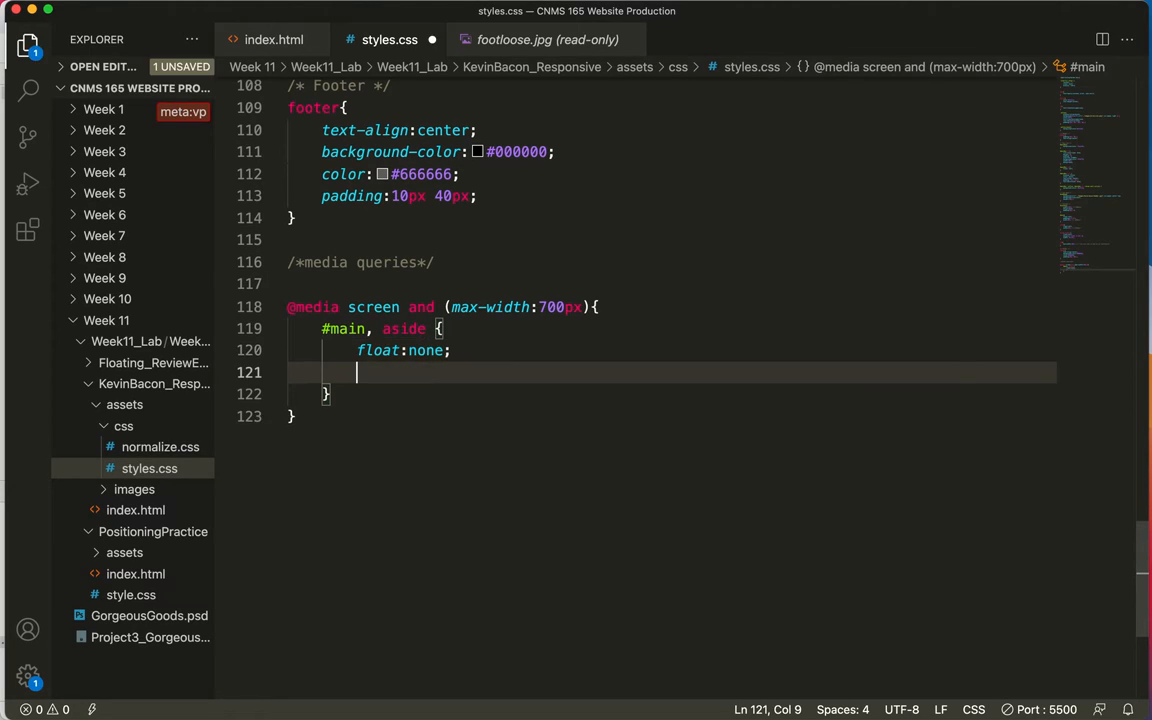
text(width: 1)
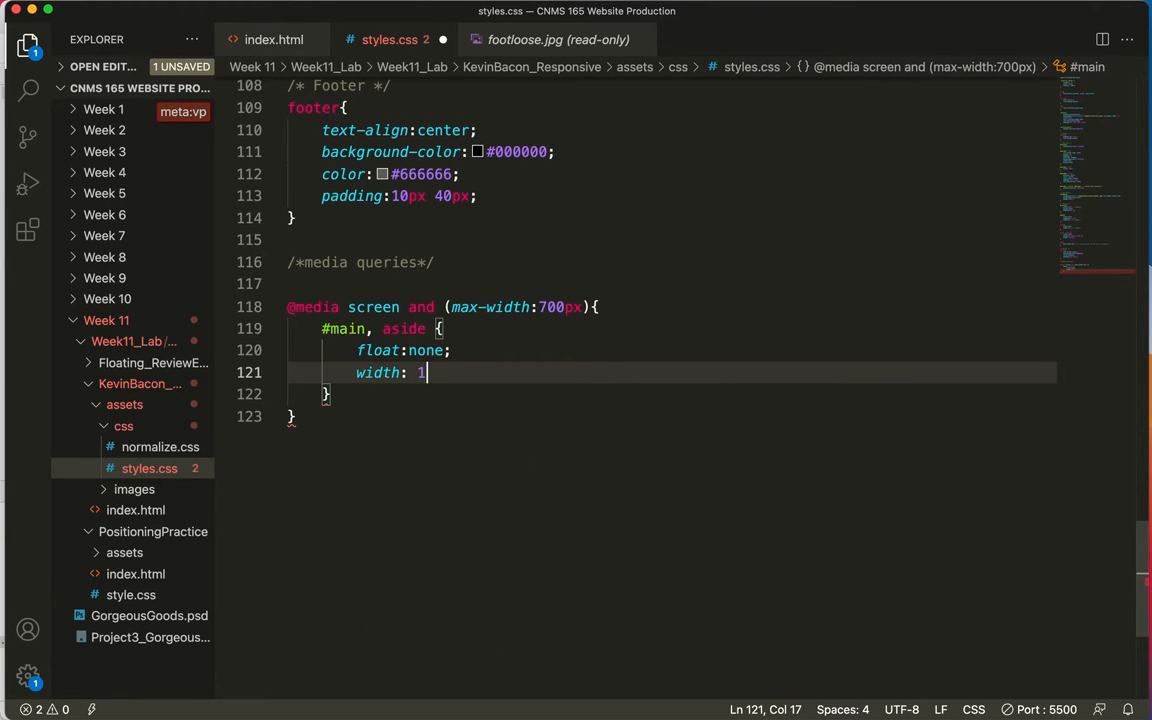
text(00%)
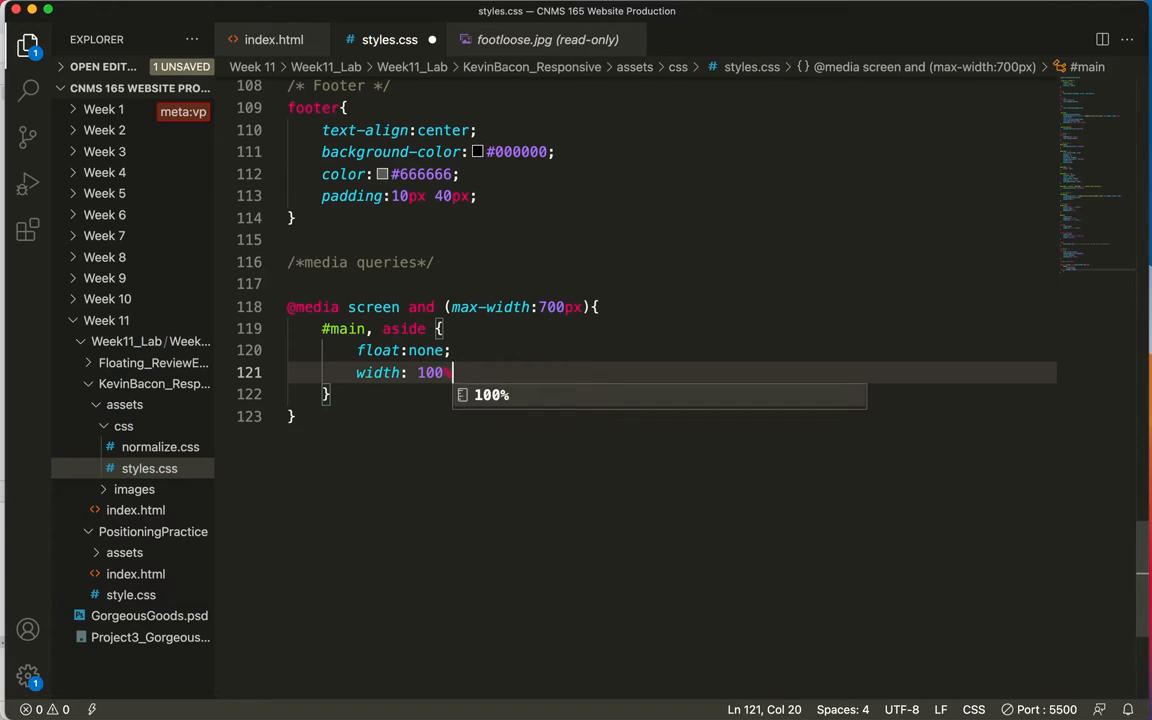
text(;)
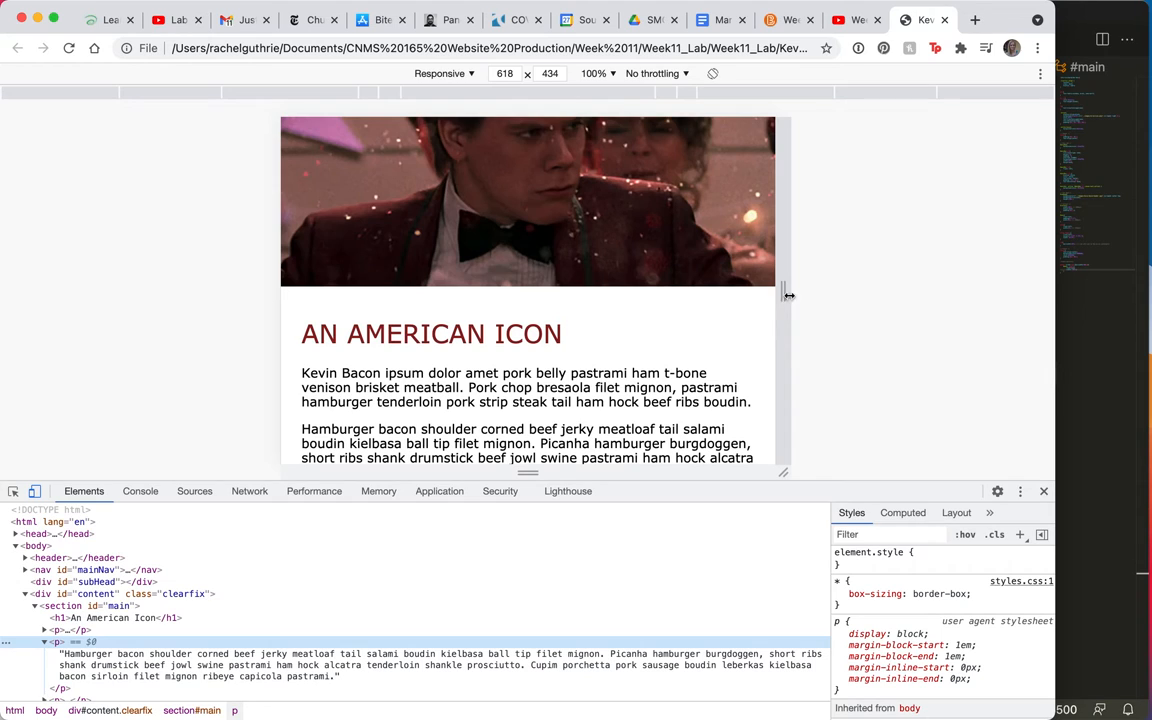
Resize the preview to about 760px for two columns, then to about 660px for one
drag(788, 295, 838, 295)
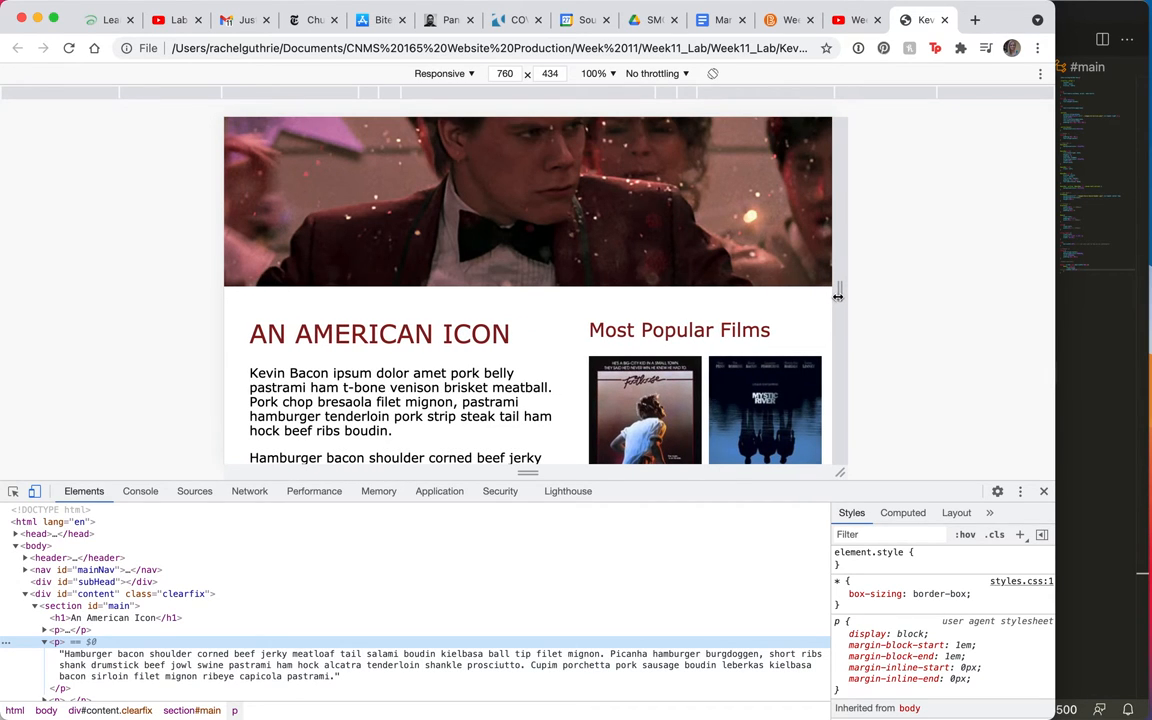
drag(838, 295, 800, 295)
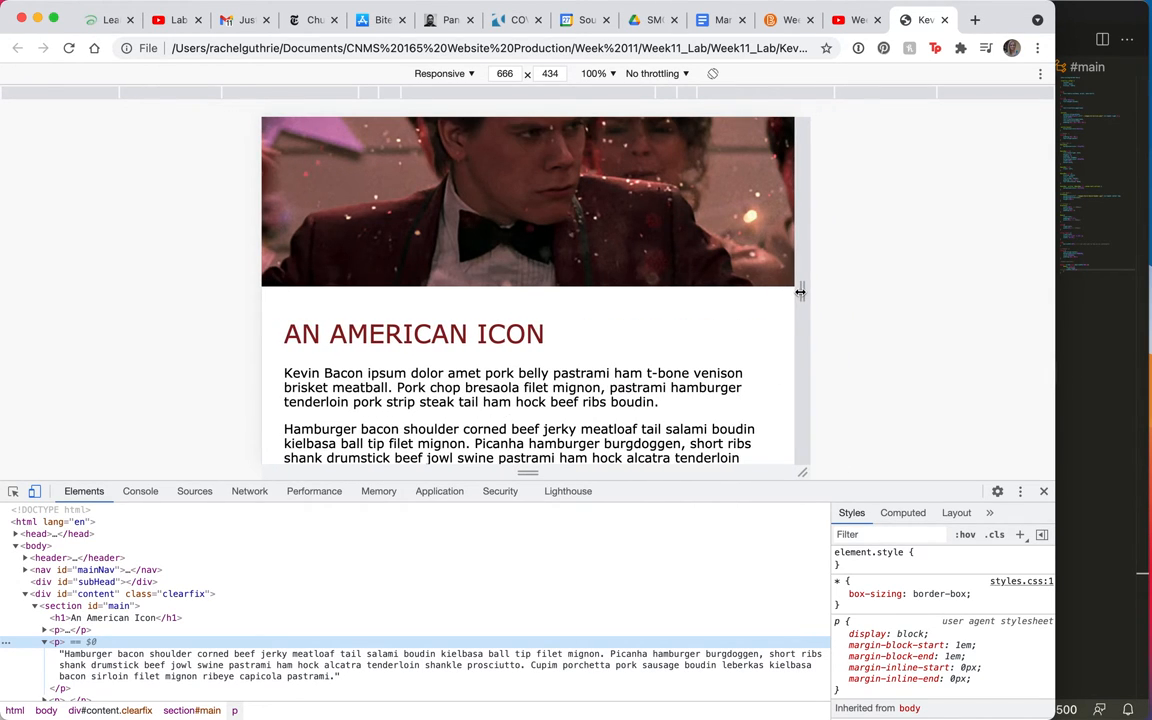
drag(800, 290, 795, 290)
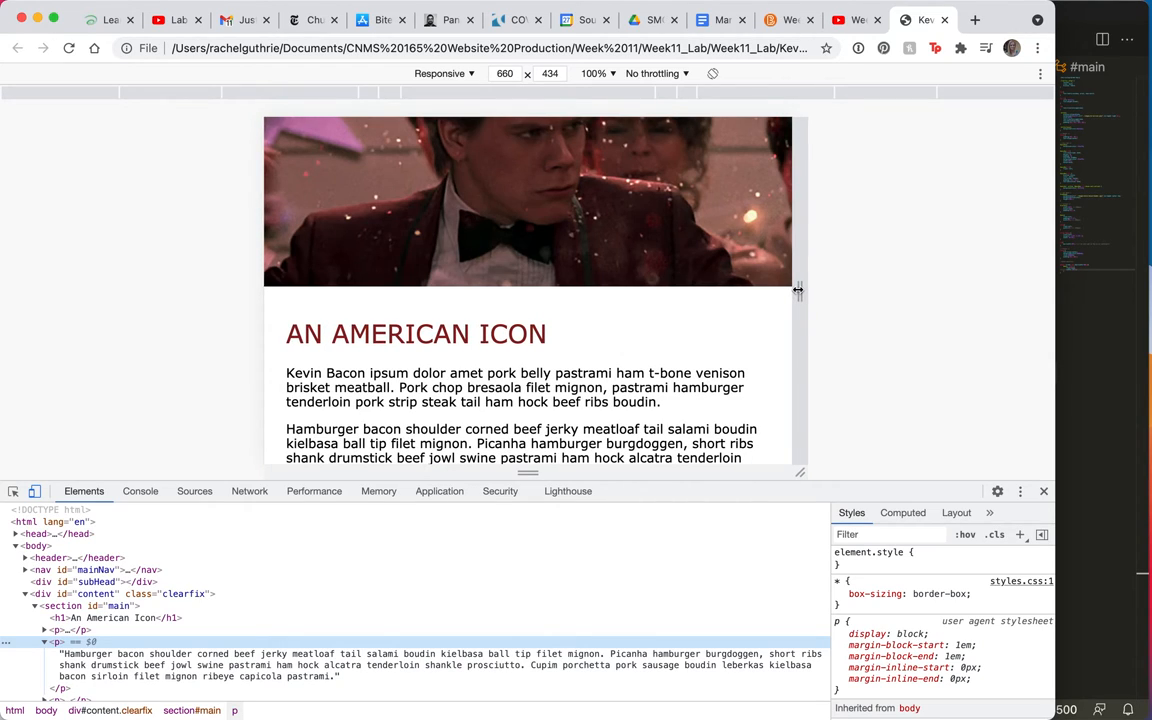